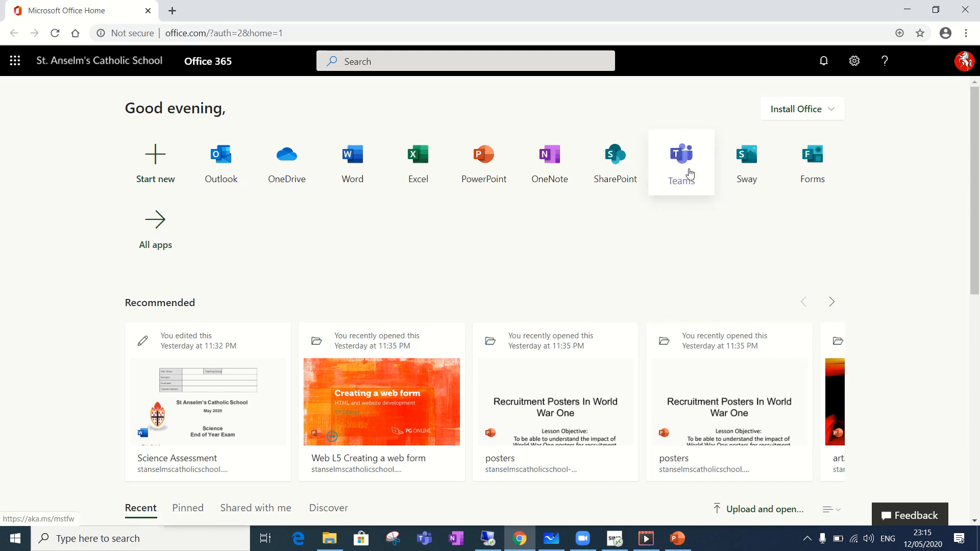
Step: Search Office 365 for 'teams' and launch the Microsoft Teams app
click(467, 61)
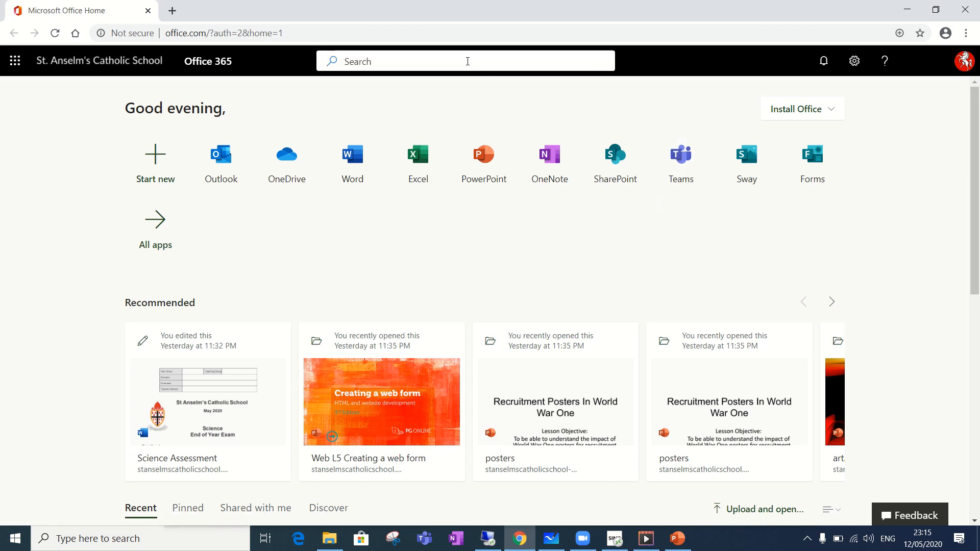
text(teams)
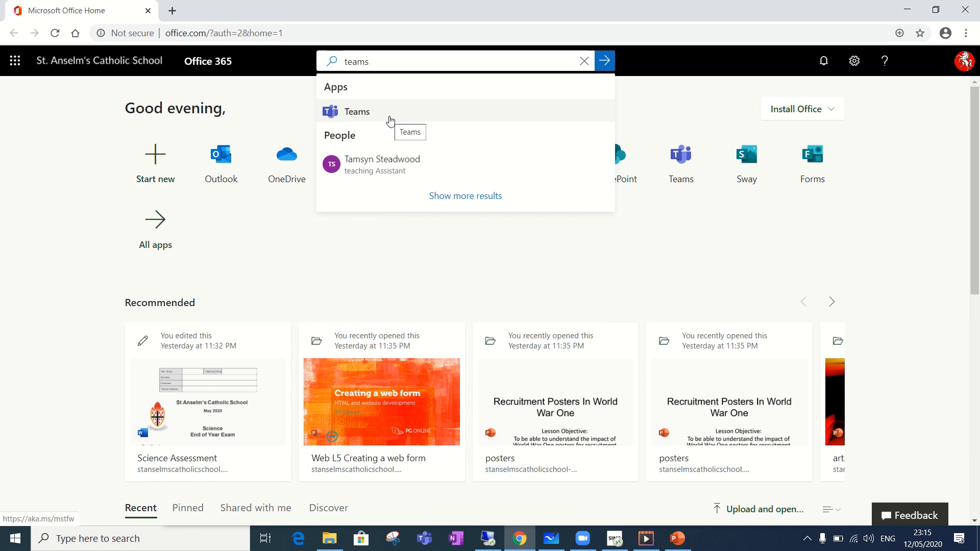
click(356, 112)
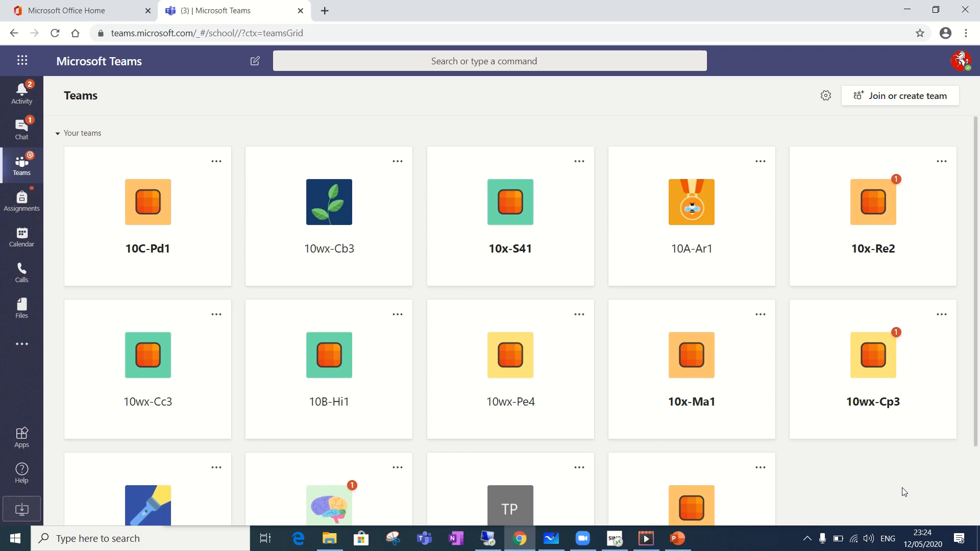
mouse_move(271, 273)
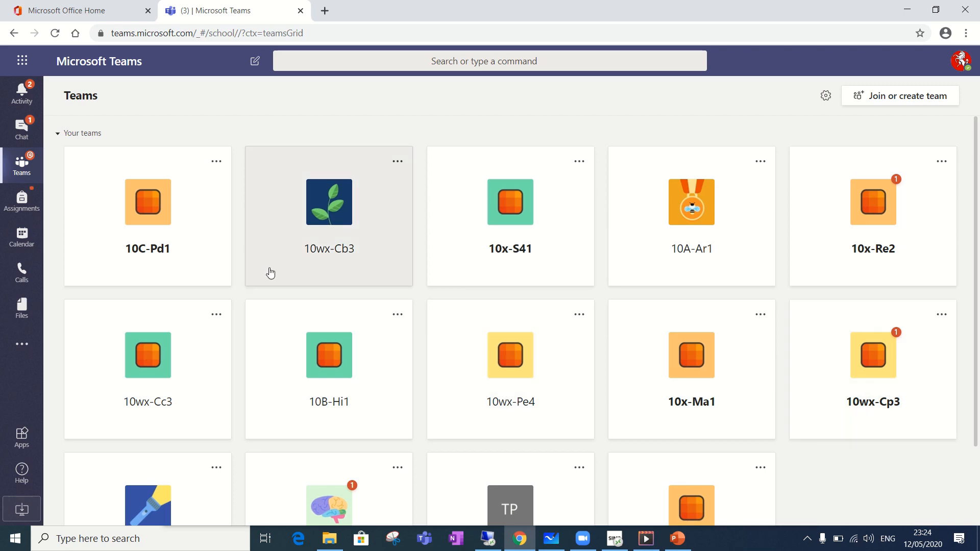
mouse_move(437, 280)
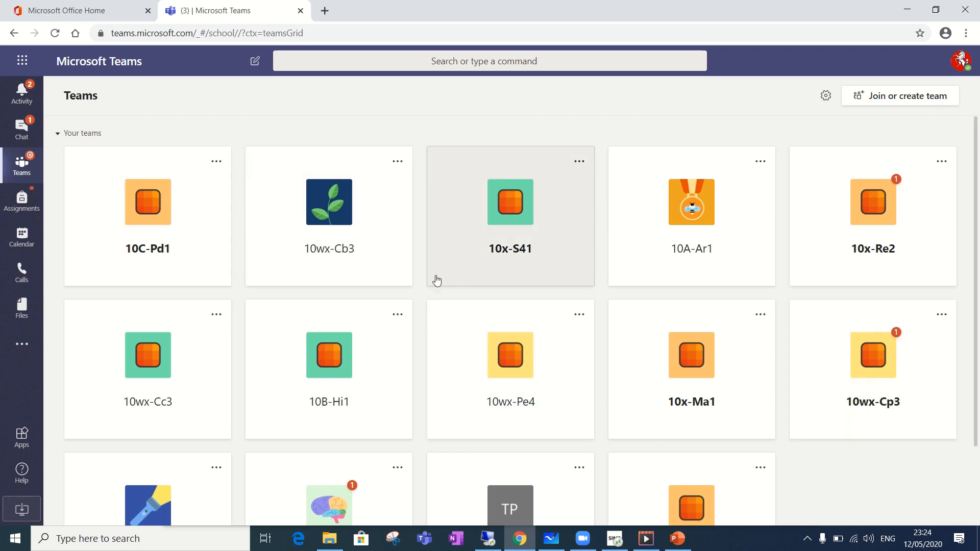
mouse_move(212, 267)
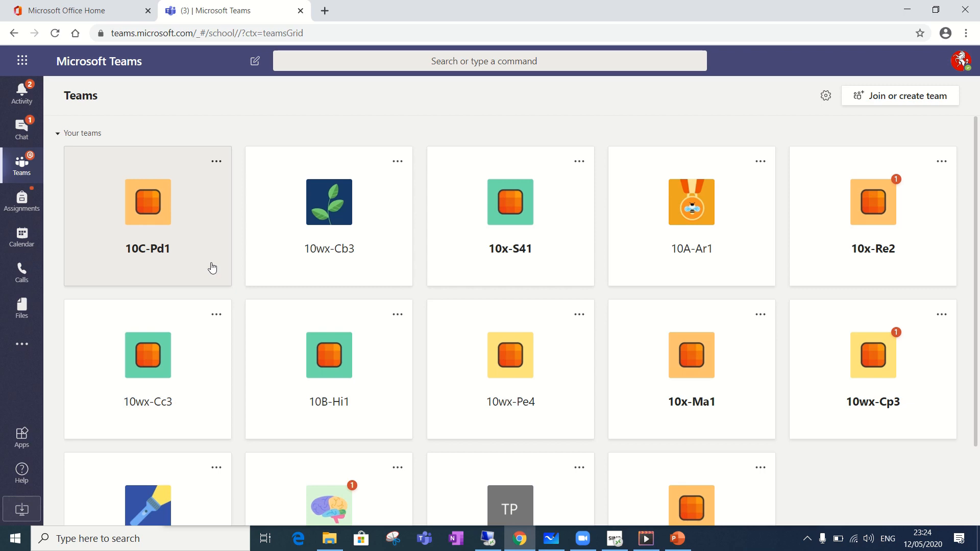
mouse_move(137, 266)
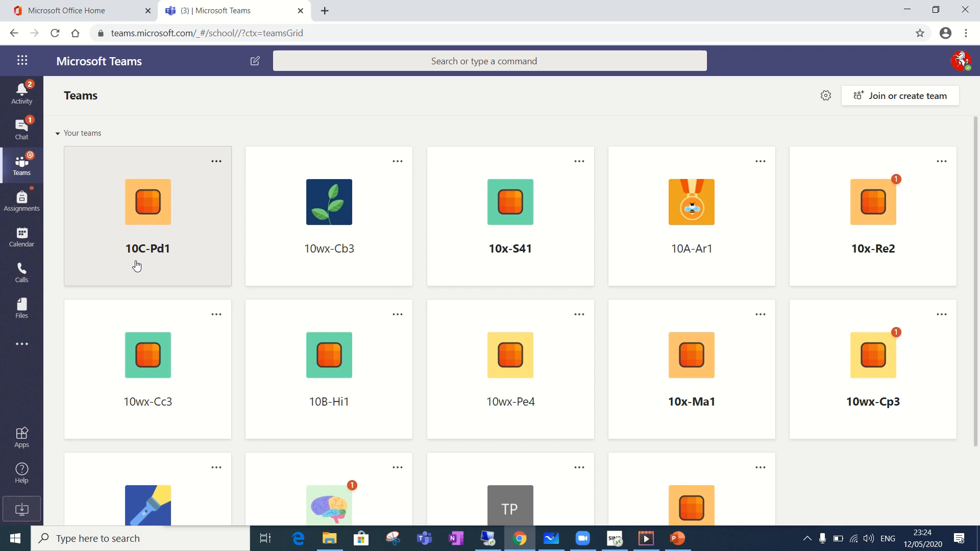
mouse_move(169, 260)
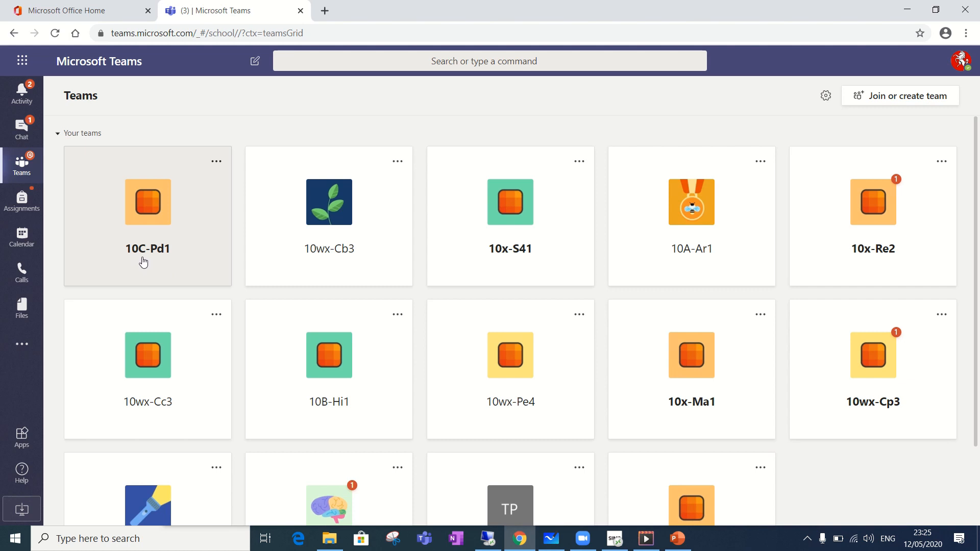
mouse_move(157, 256)
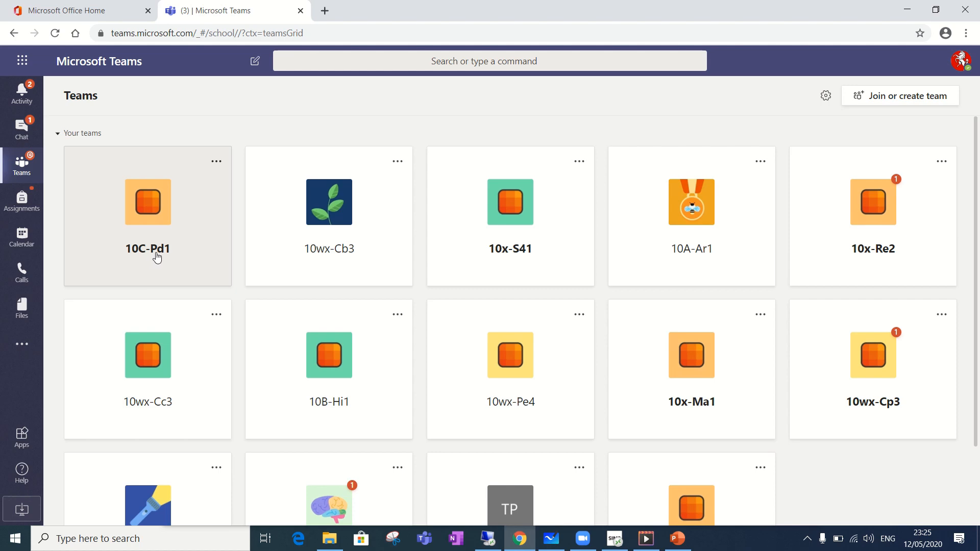
mouse_move(652, 258)
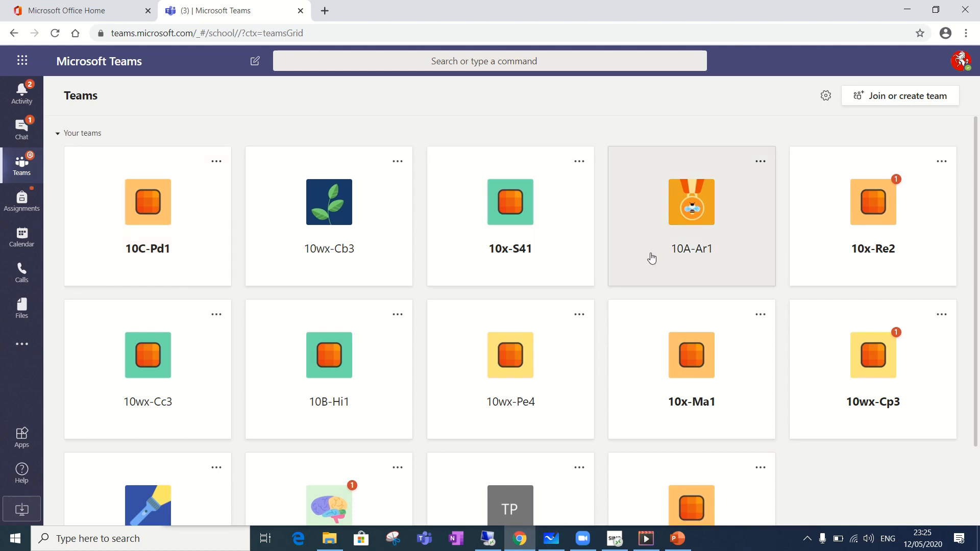
mouse_move(707, 262)
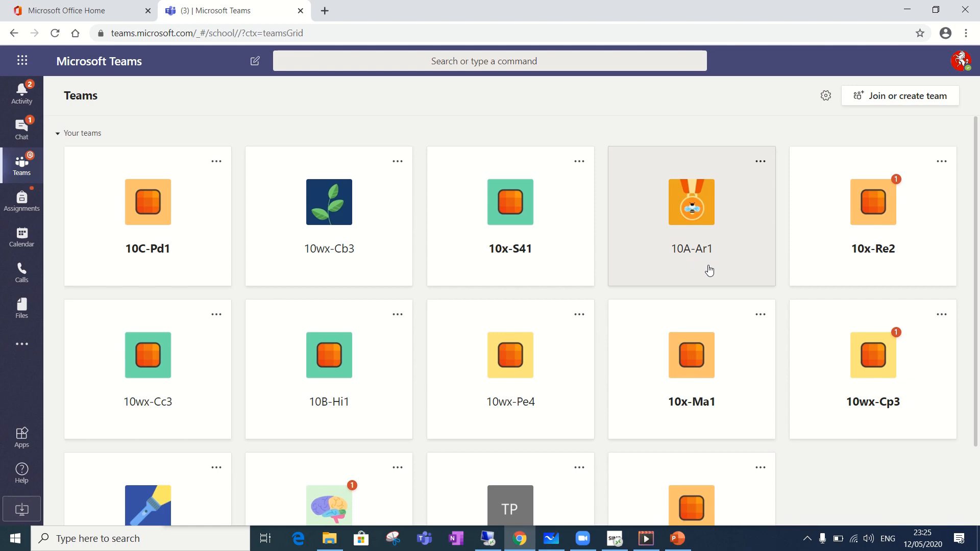
mouse_move(552, 280)
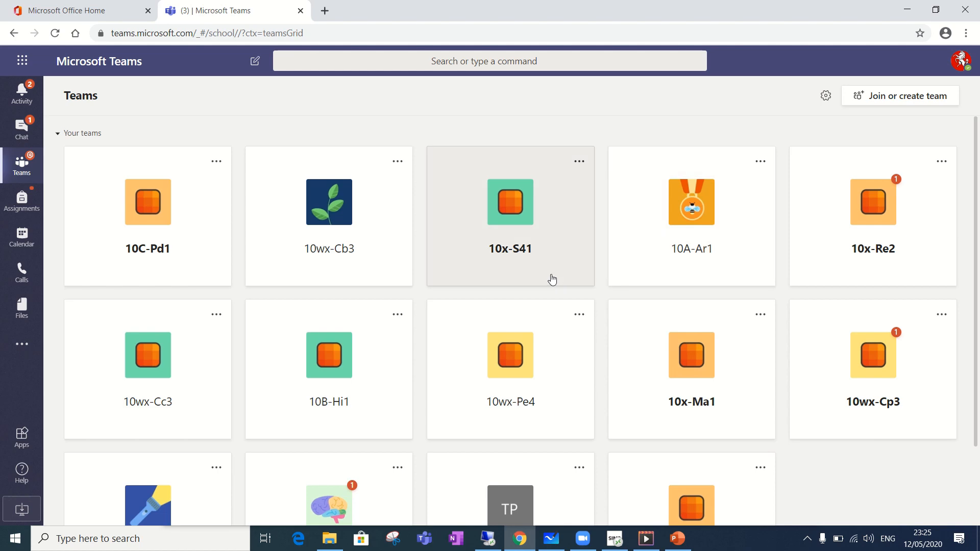
mouse_move(384, 237)
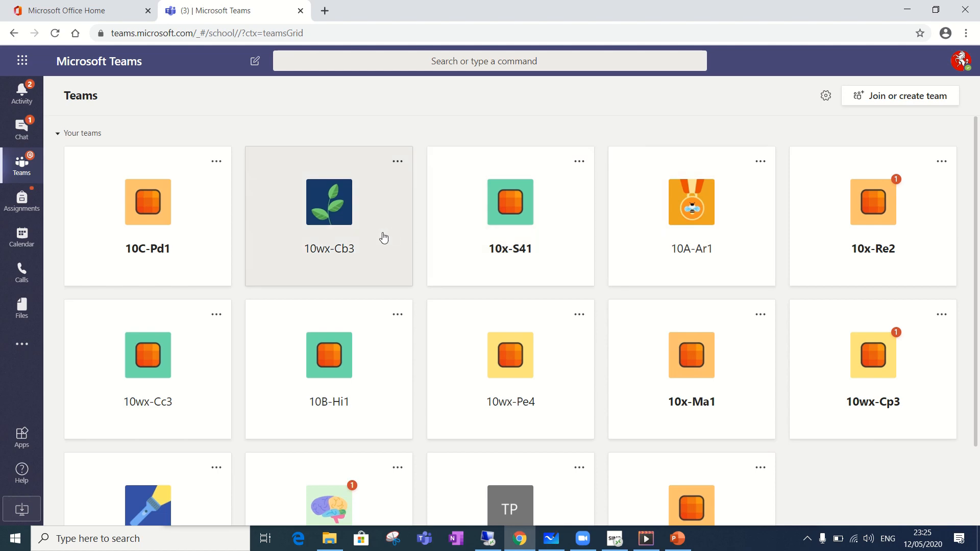
mouse_move(362, 260)
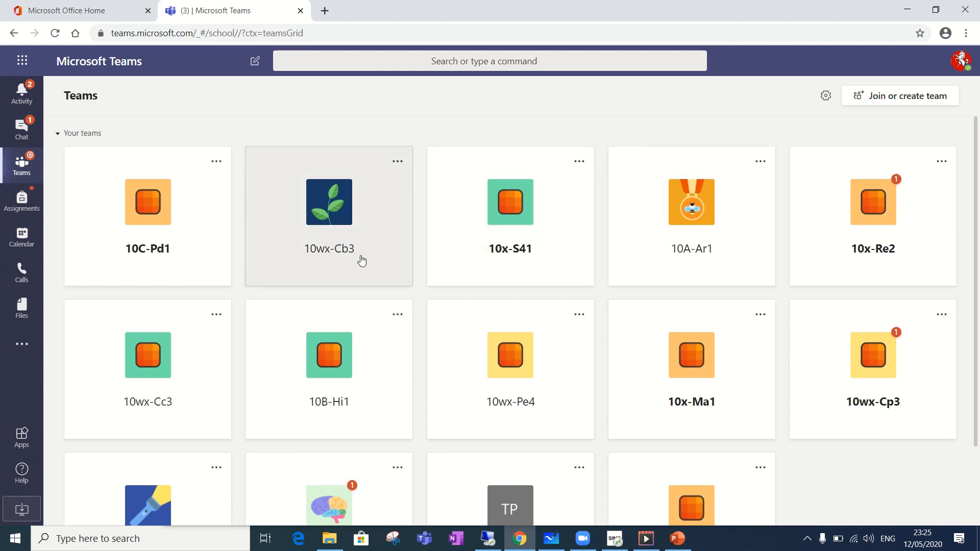
mouse_move(345, 215)
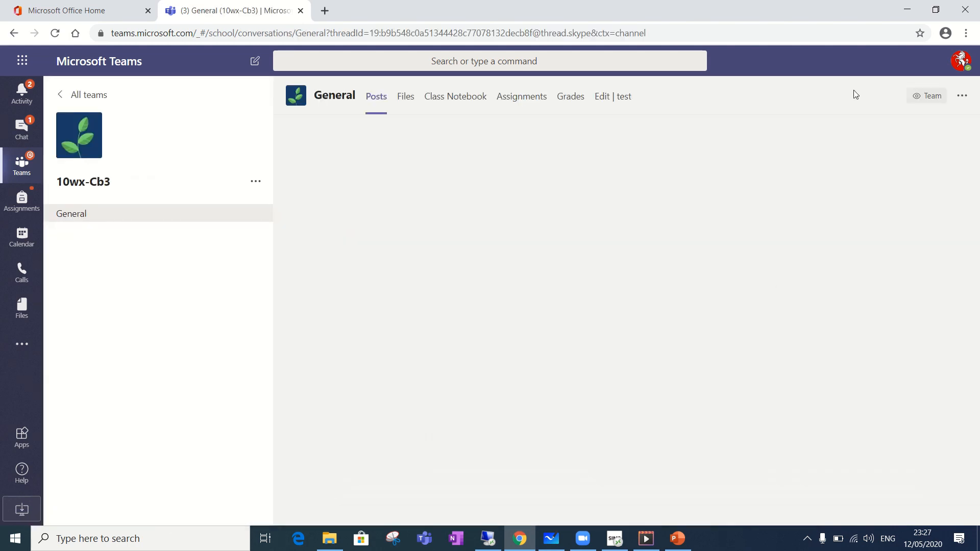
mouse_move(532, 99)
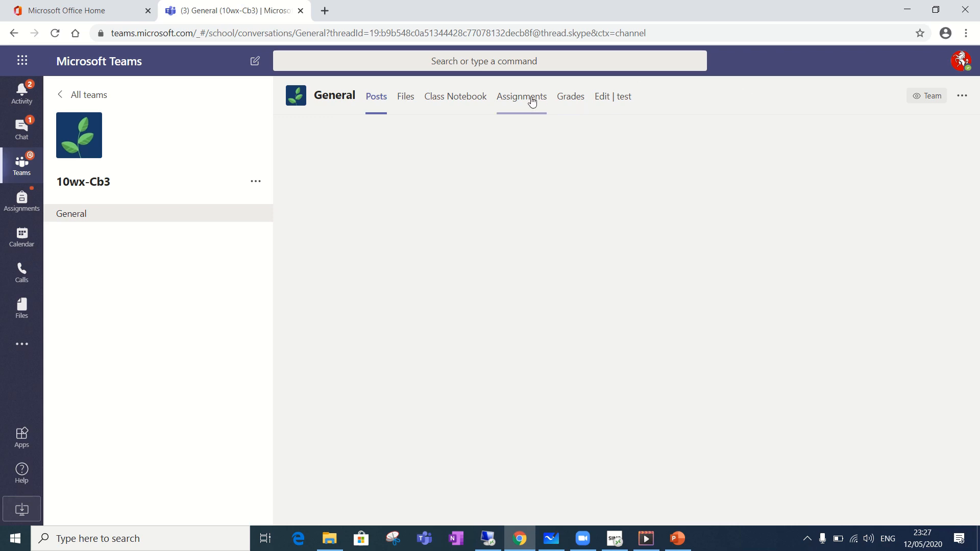
mouse_move(527, 106)
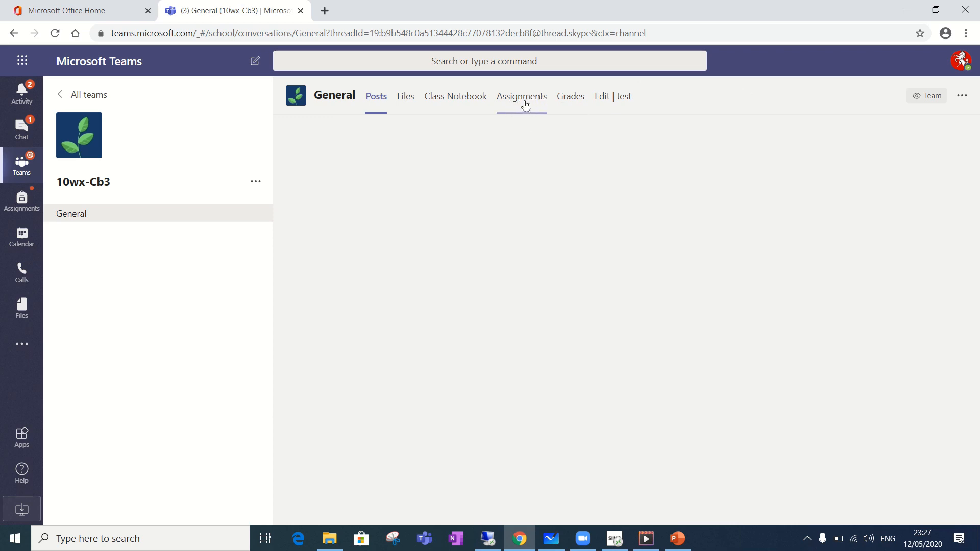
mouse_move(523, 102)
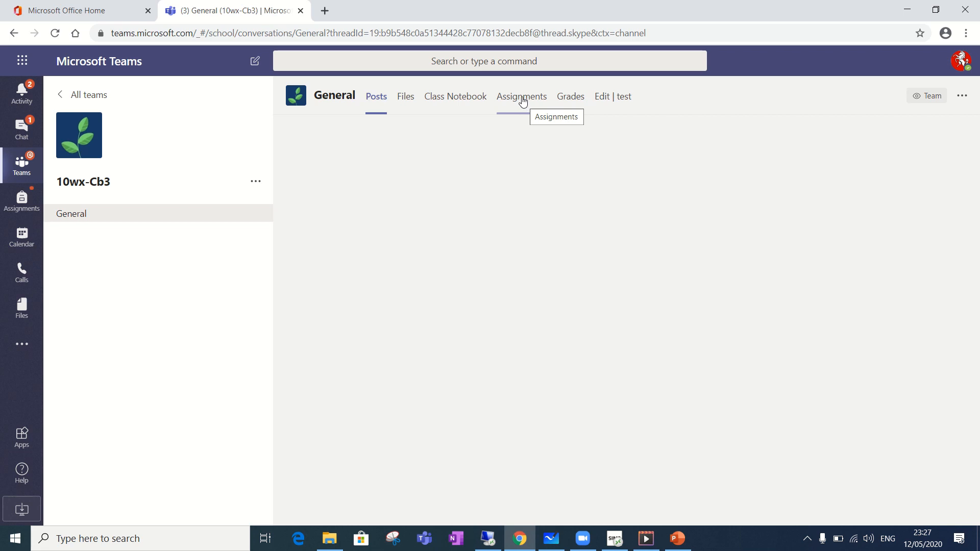
Step: Show the 10wx-Cb3 General channel's Assignments tab
click(521, 97)
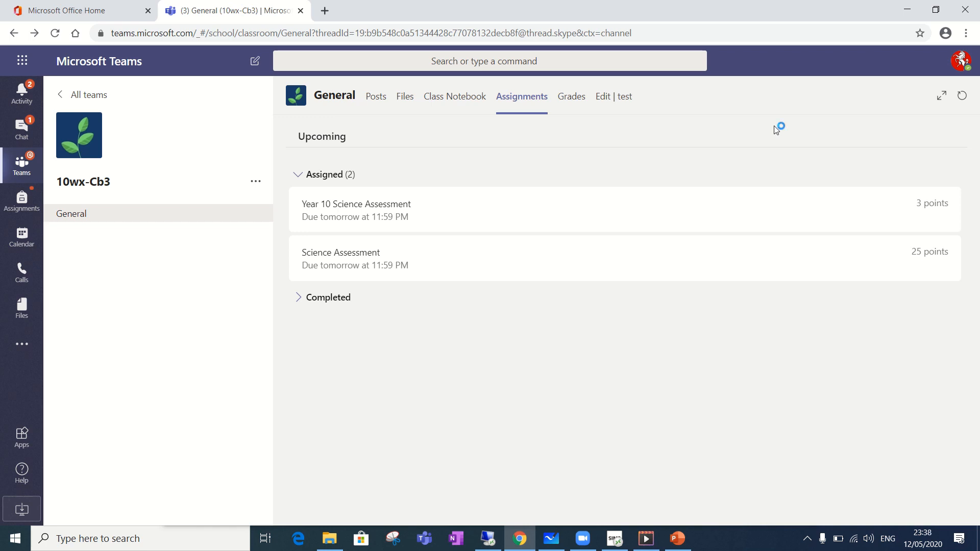
mouse_move(354, 208)
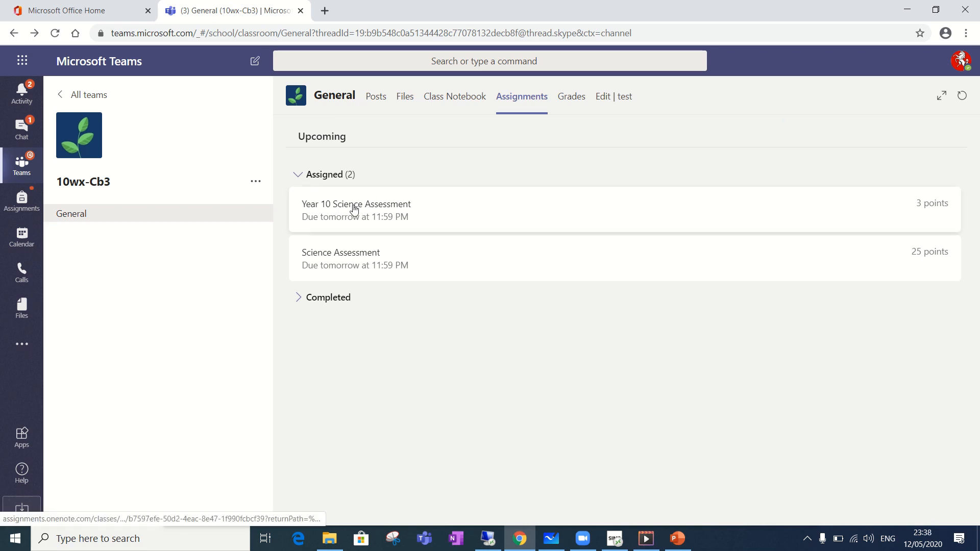
Step: Open 'Year 10 Science Assessment' and its Forms quiz under My work
click(355, 208)
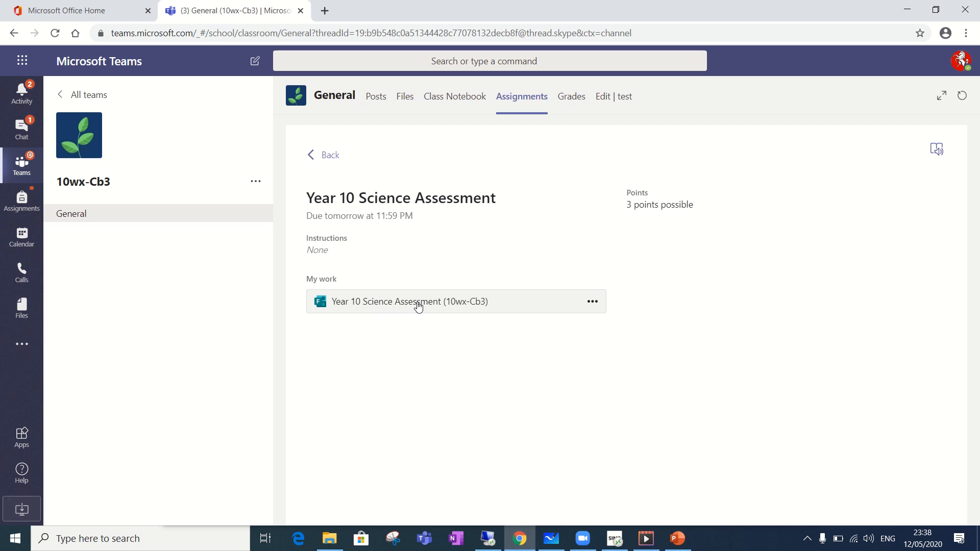
click(418, 301)
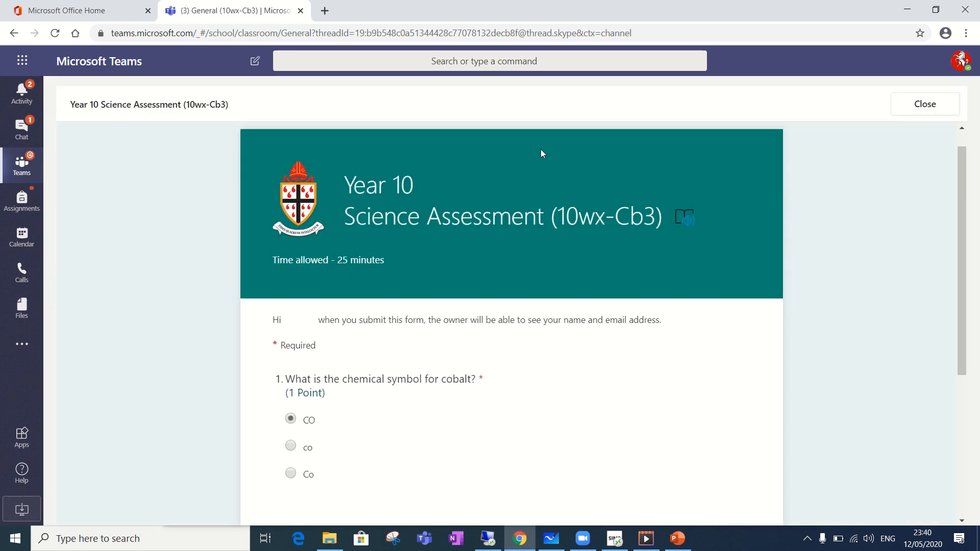
mouse_move(518, 250)
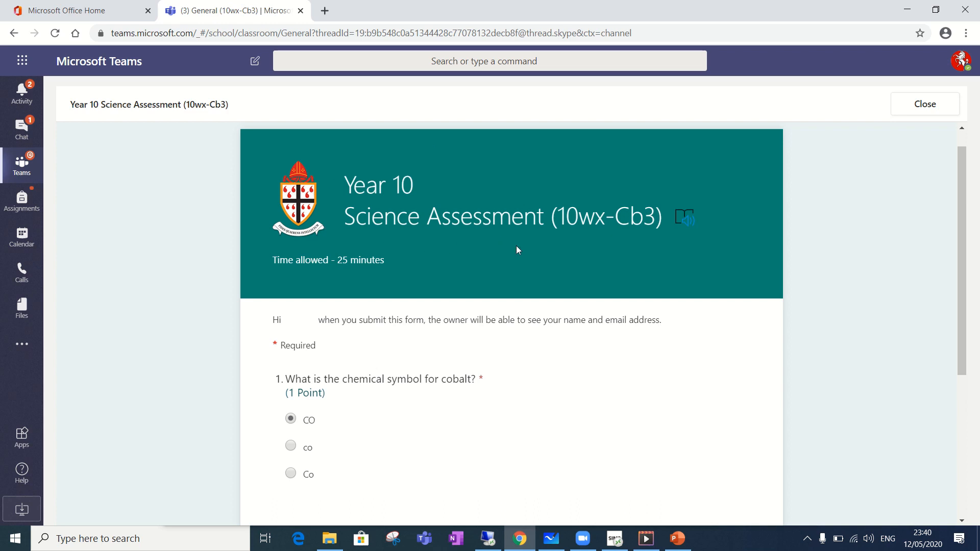
mouse_move(318, 278)
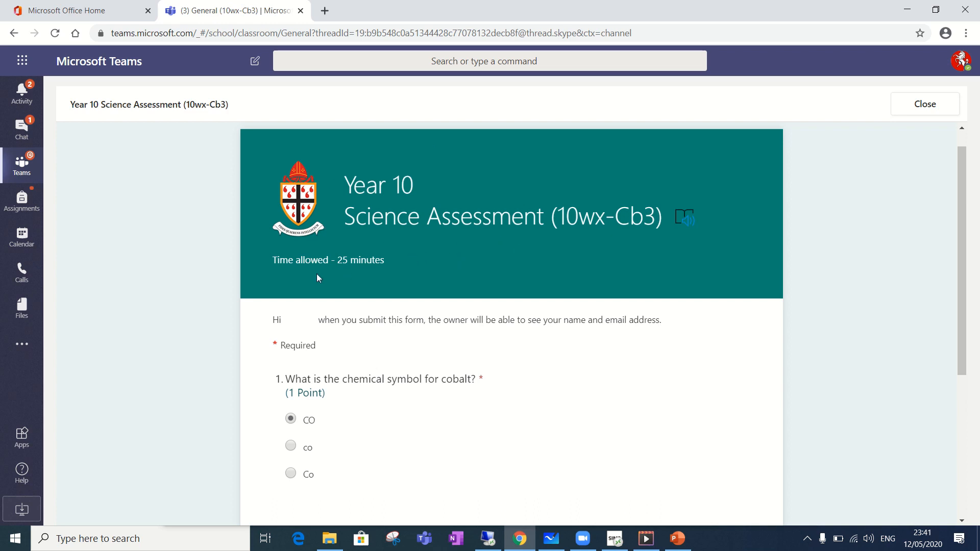
mouse_move(347, 275)
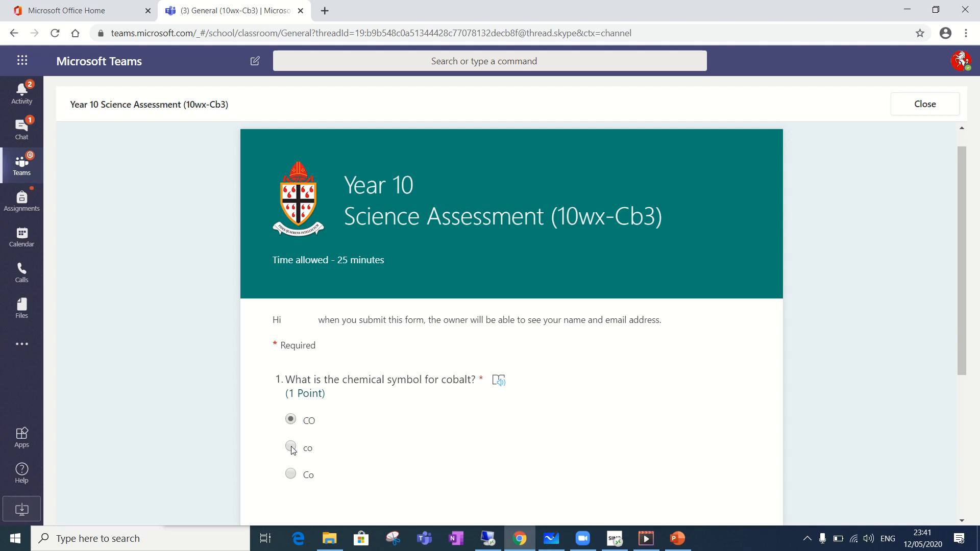
Step: Select 'Co' as the chemical symbol for cobalt in question 1
click(290, 447)
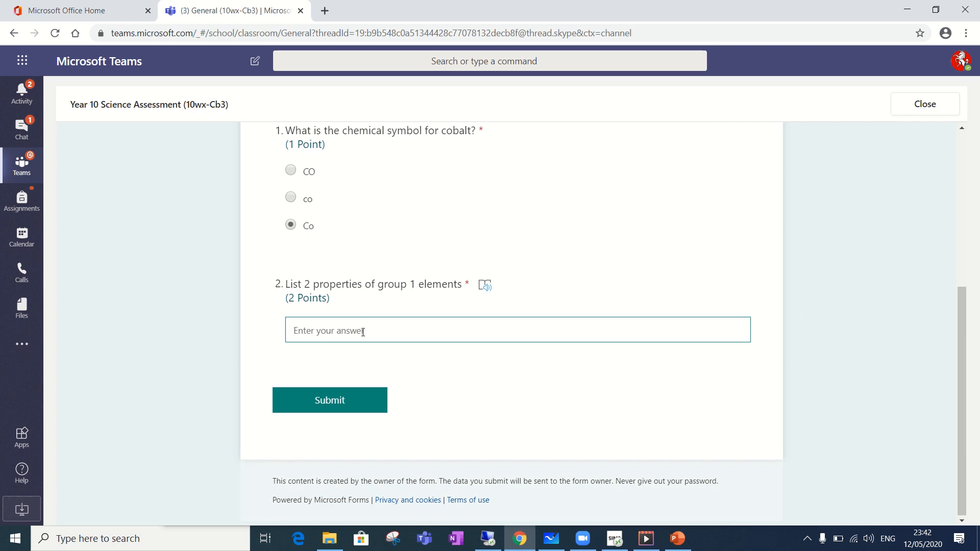
Step: Answer question 2 with 'soft and reaction' and submit the quiz
text(soft)
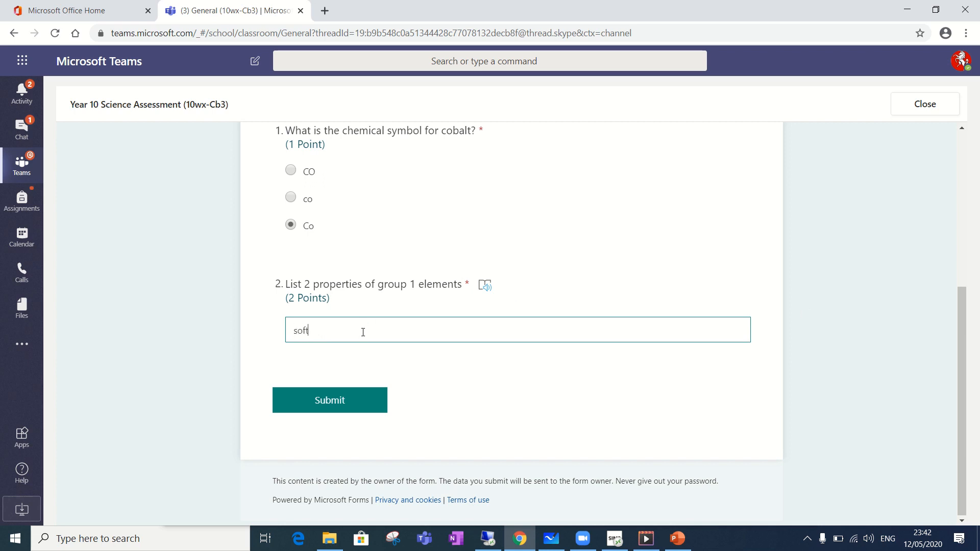
text(and re)
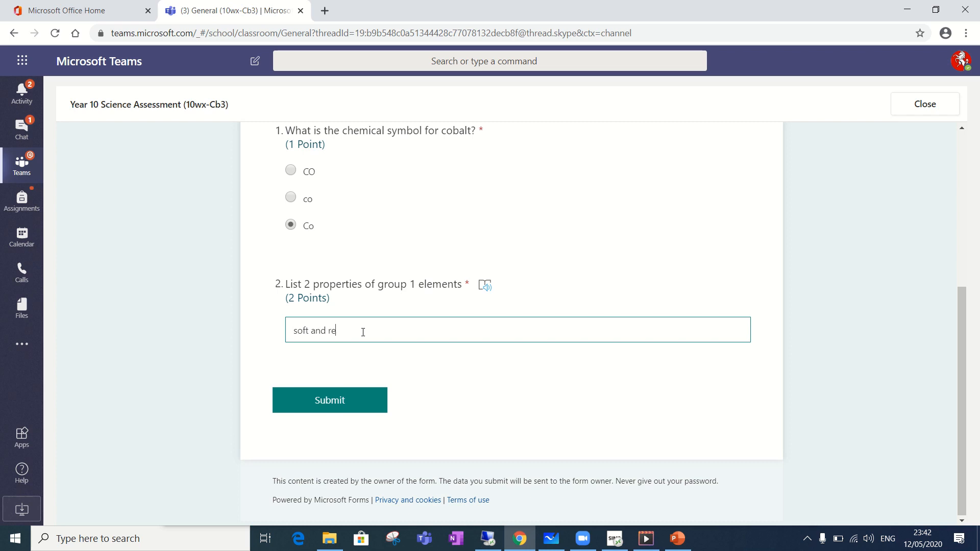
text(action)
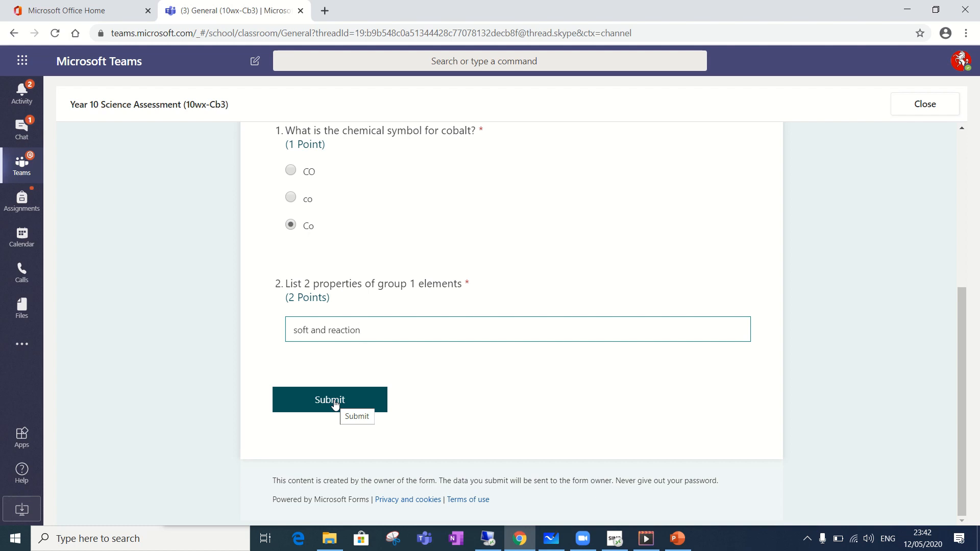
click(330, 400)
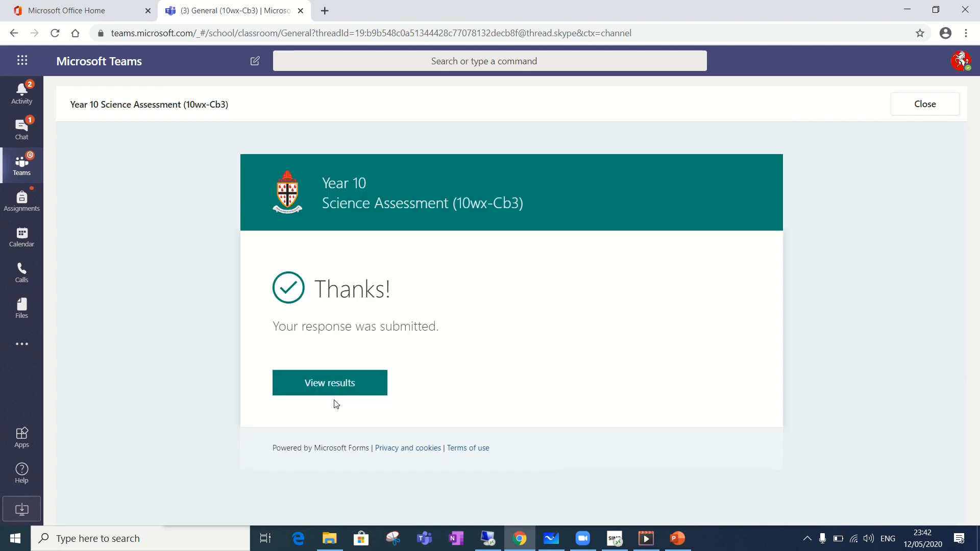
mouse_move(288, 265)
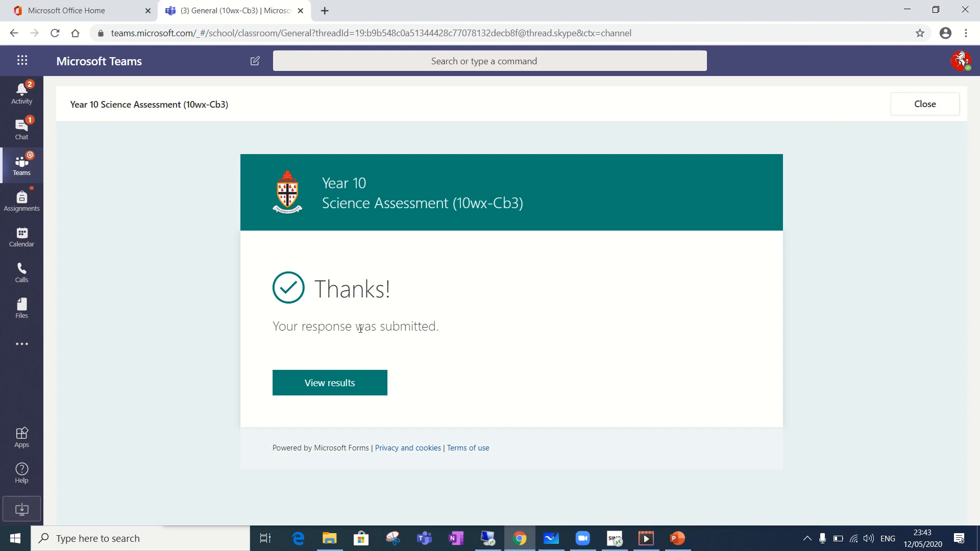
mouse_move(341, 386)
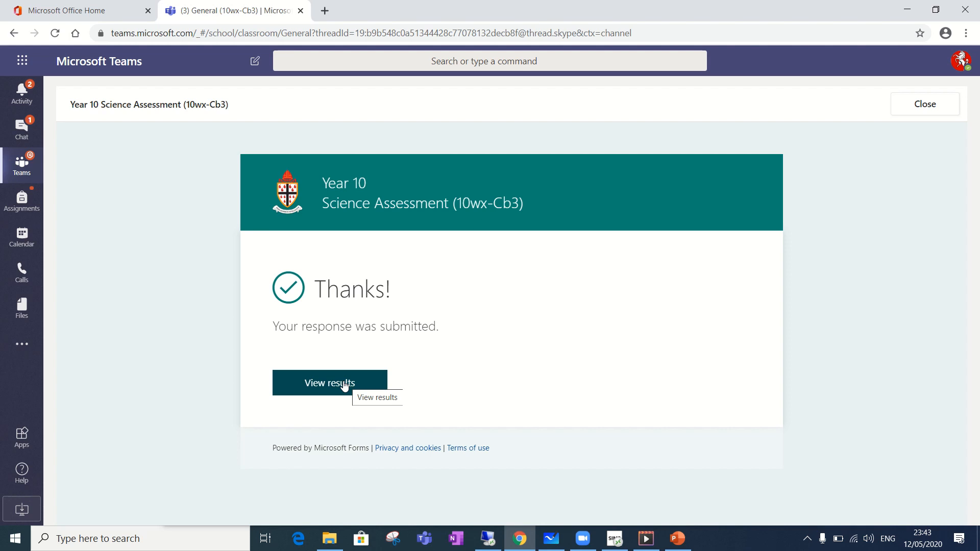
Step: View the quiz results and scroll through the scored answers (1/3 points)
click(329, 382)
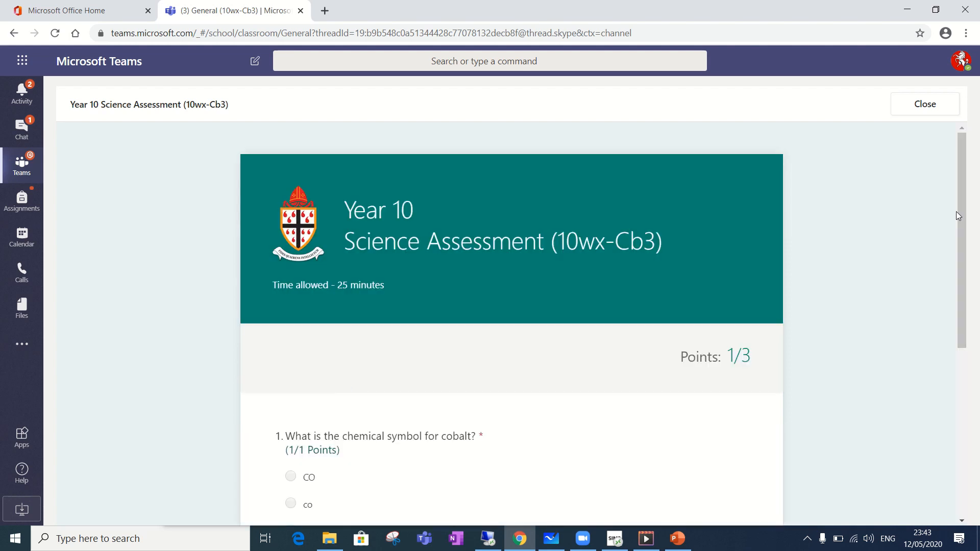
scroll(down, 3)
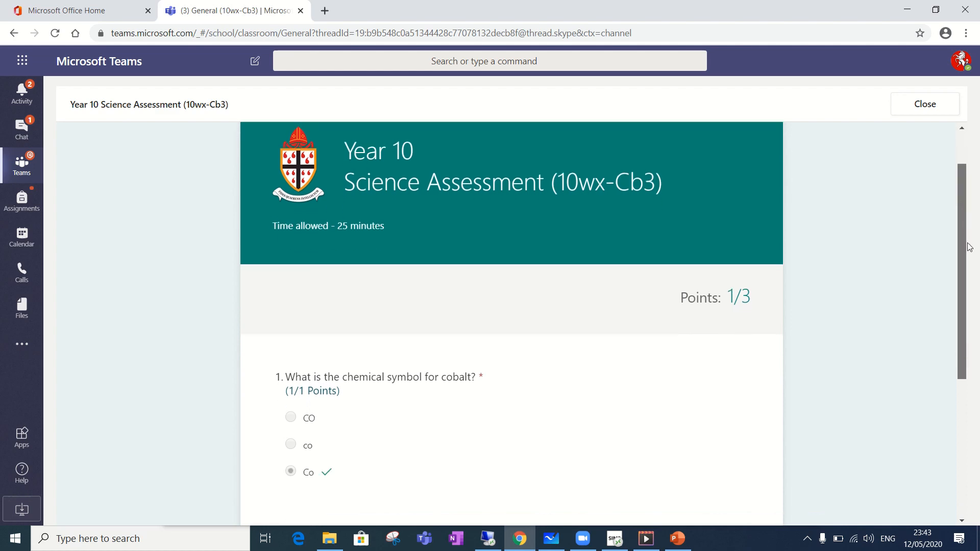
scroll(down, 3)
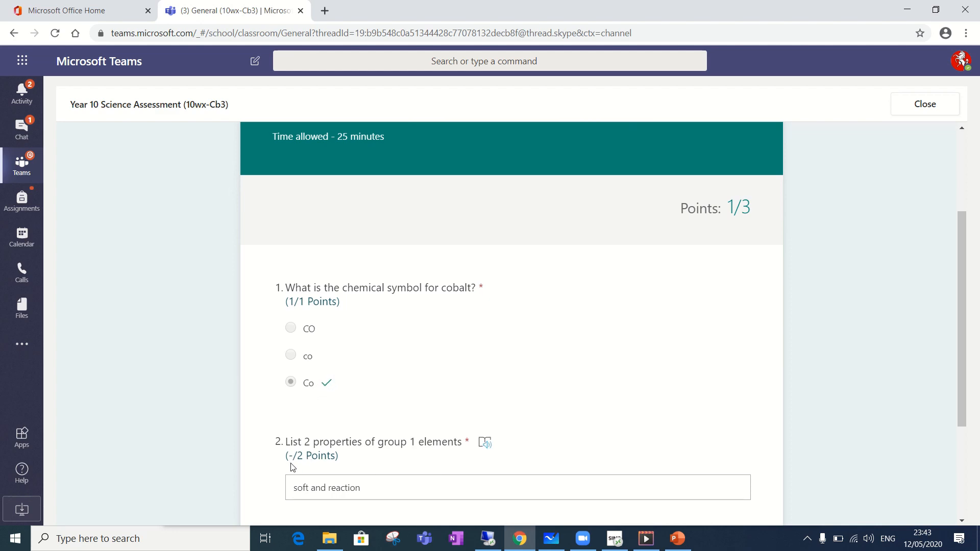
mouse_move(679, 307)
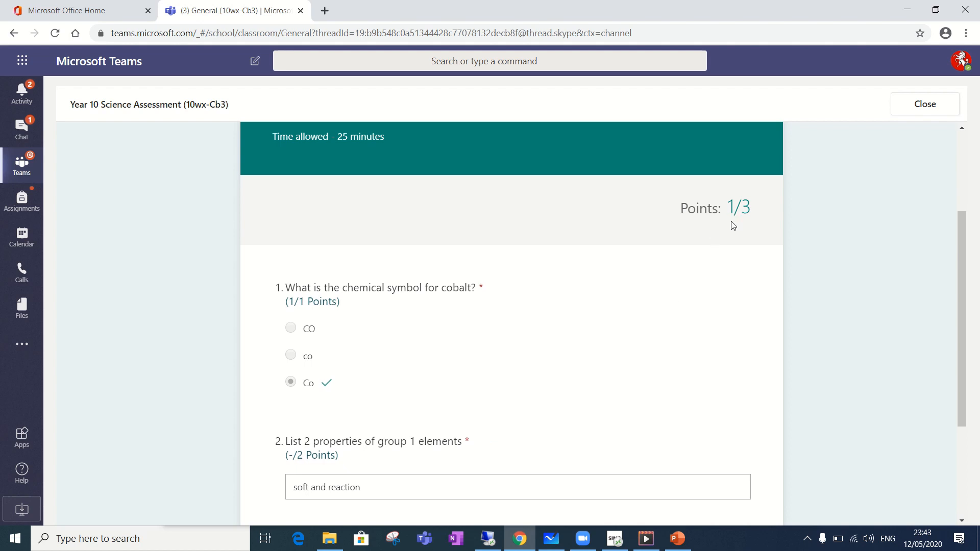
mouse_move(732, 248)
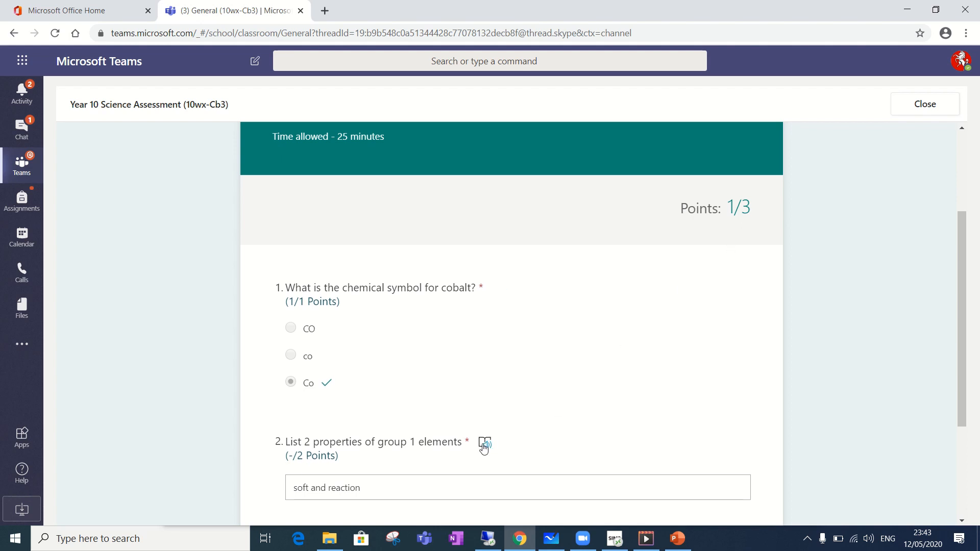
mouse_move(426, 462)
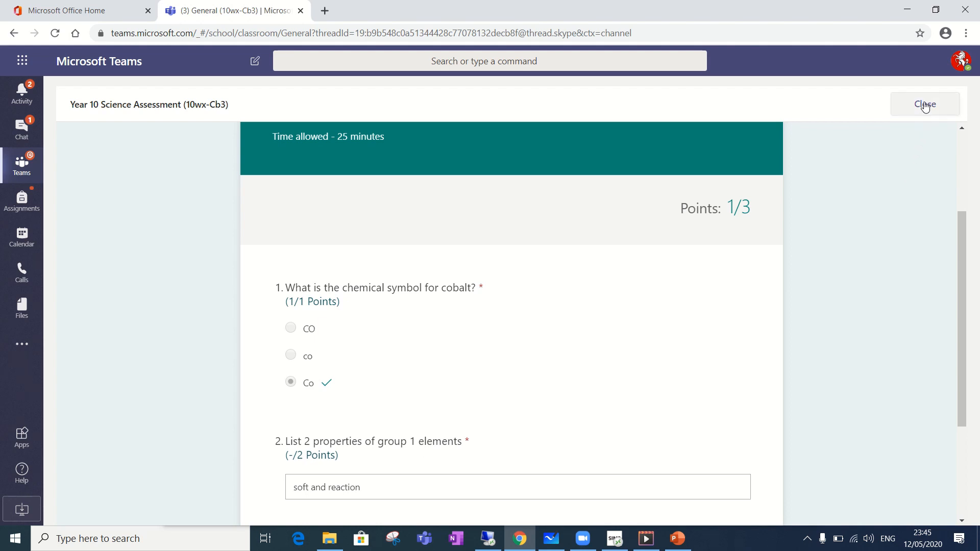
Step: Close the quiz, open the Science Assessment assignment, and show Science Assessment.docx options
click(925, 103)
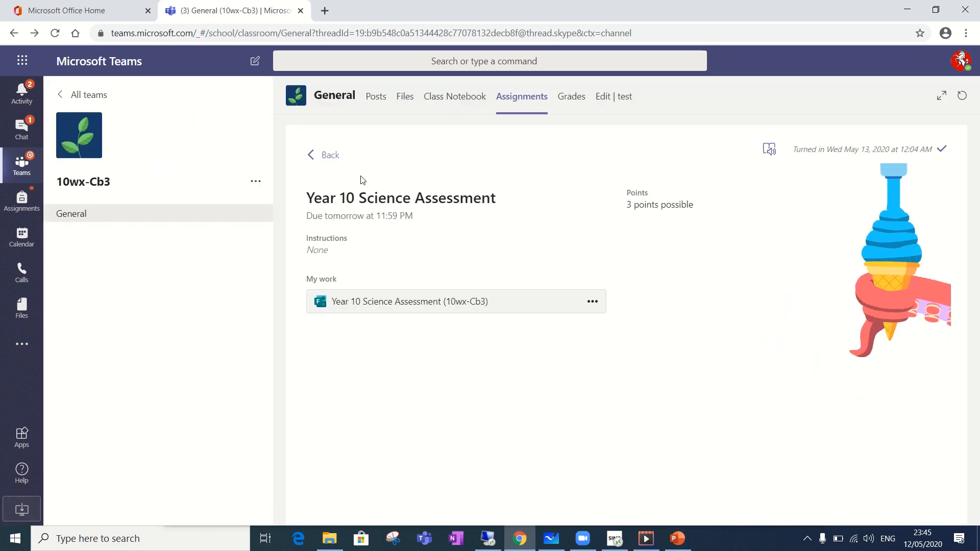
mouse_move(855, 324)
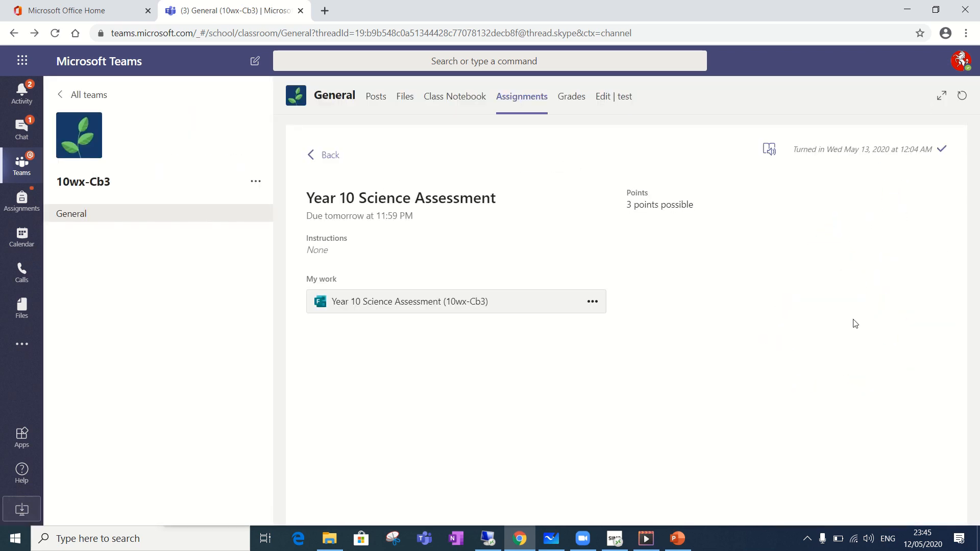
click(323, 154)
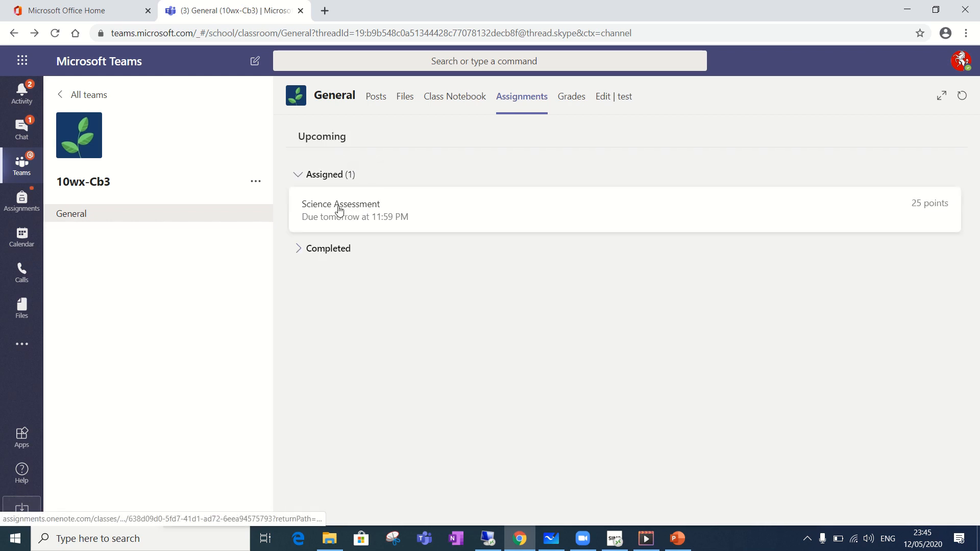
click(341, 209)
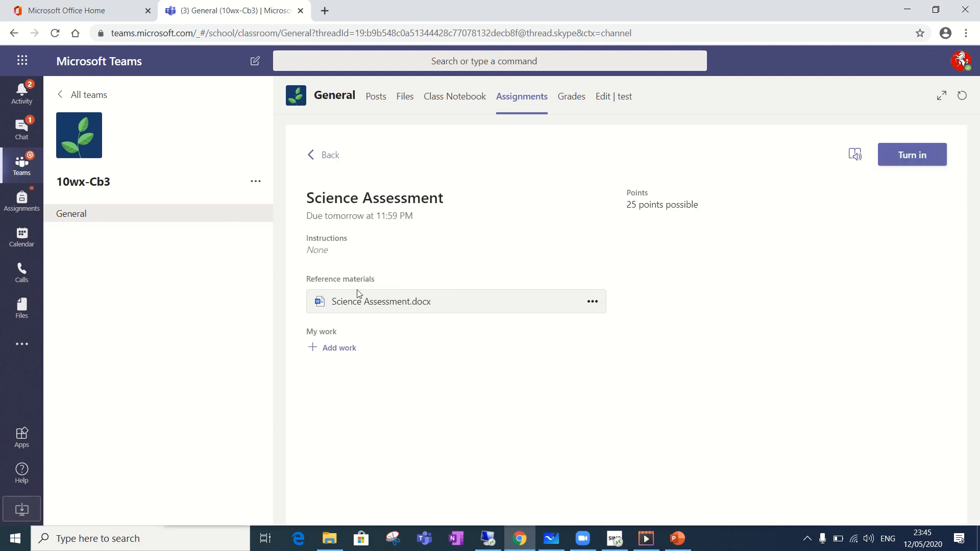
mouse_move(355, 300)
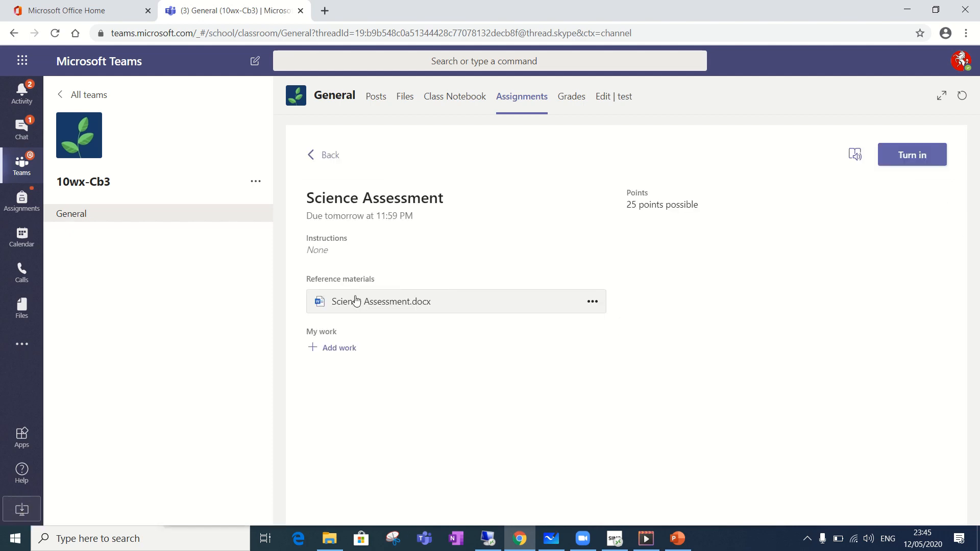
mouse_move(592, 301)
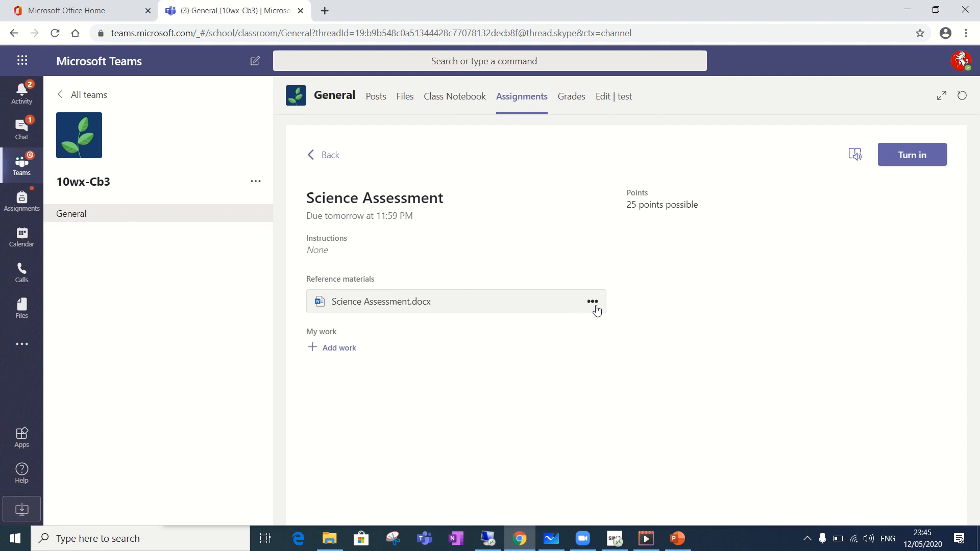
mouse_move(597, 306)
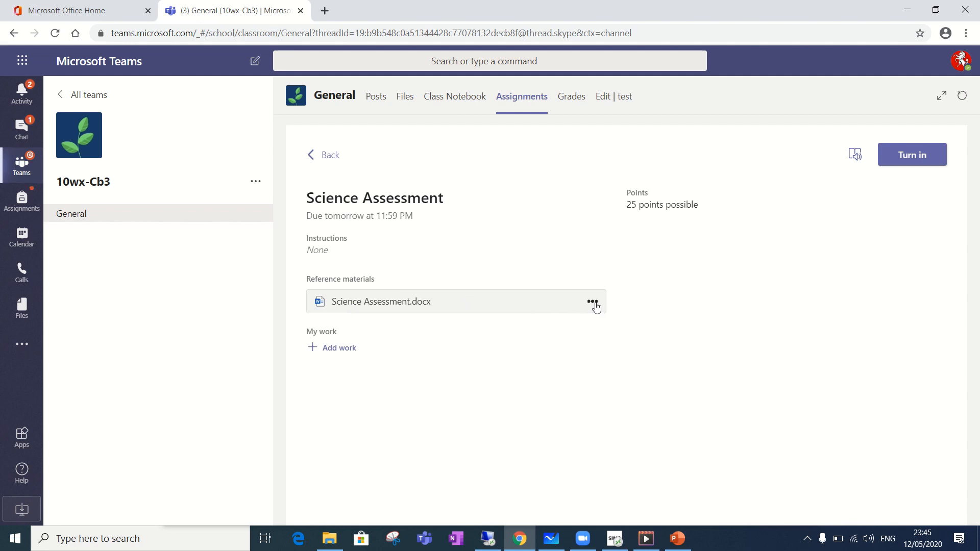
click(592, 302)
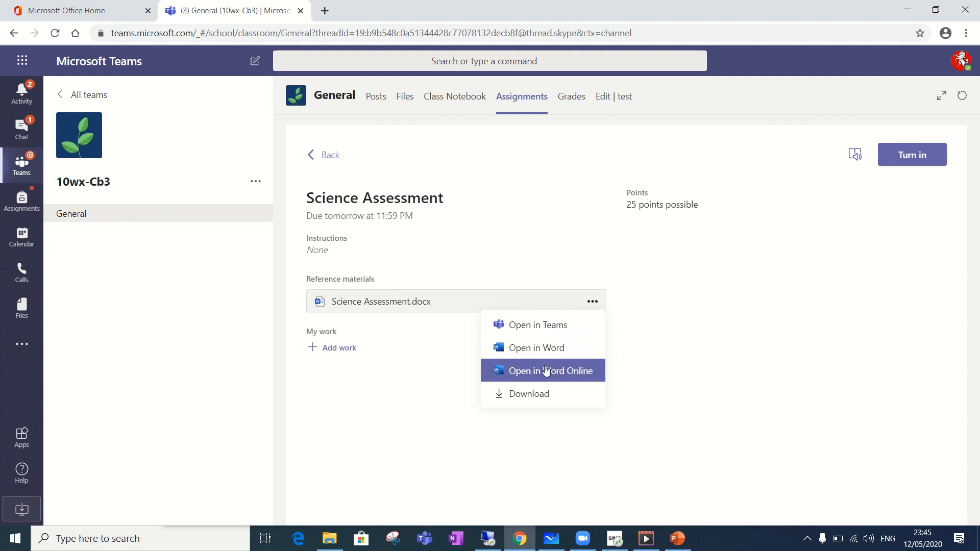
Step: Open Science Assessment.docx in Word Online and type 'answer' under question 1
click(546, 371)
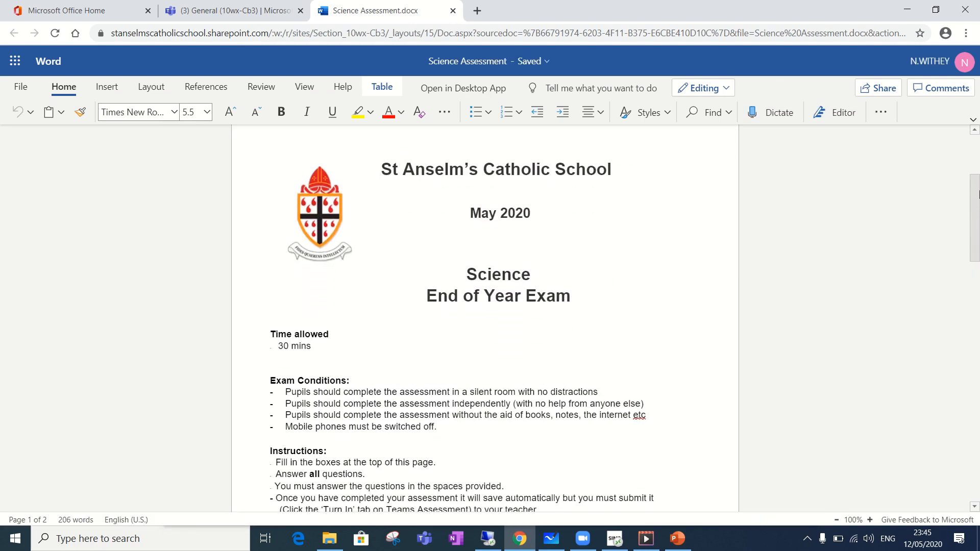
scroll(down, 3)
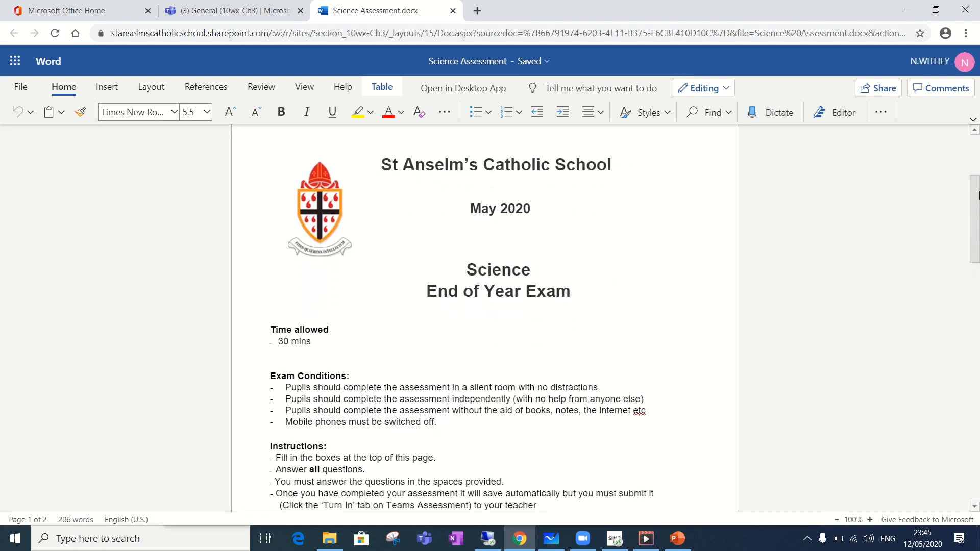
scroll(down, 3)
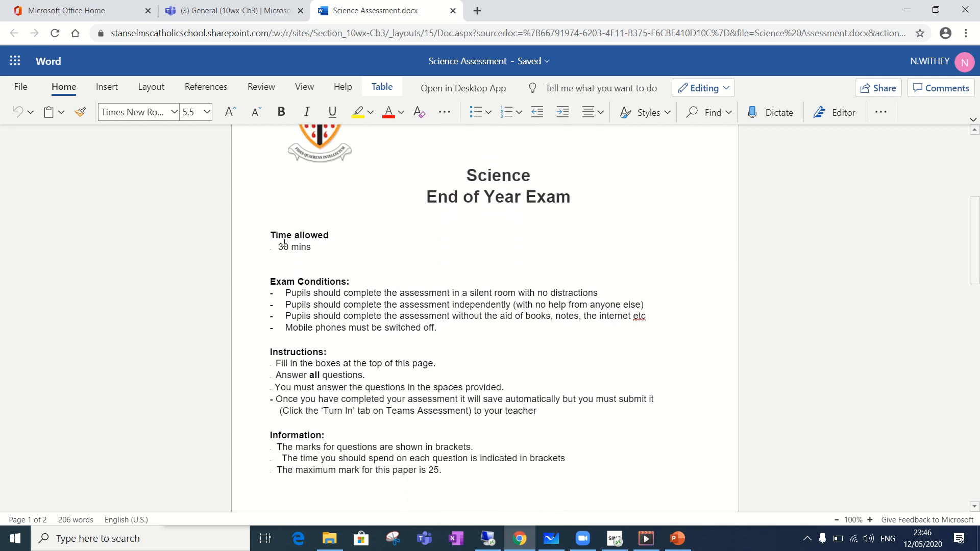
mouse_move(383, 288)
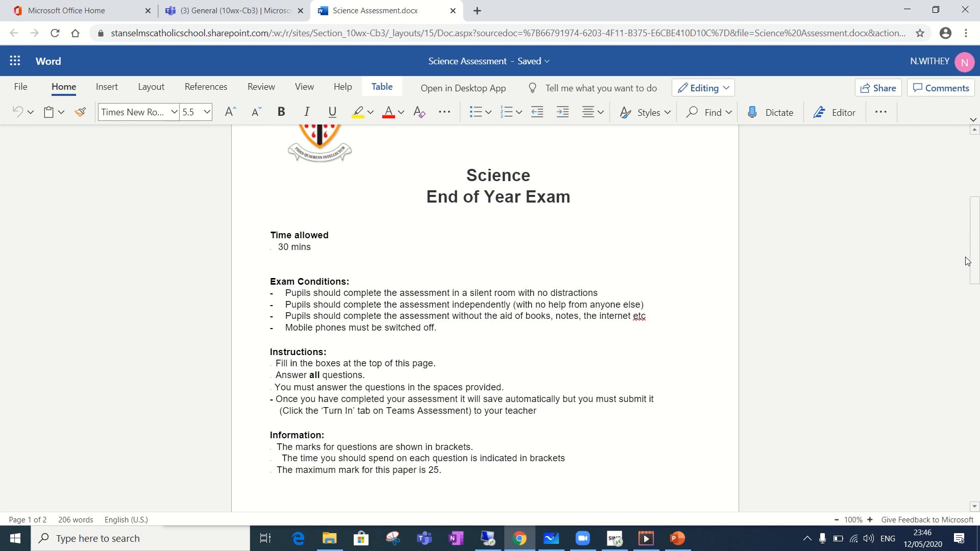
scroll(down, 3)
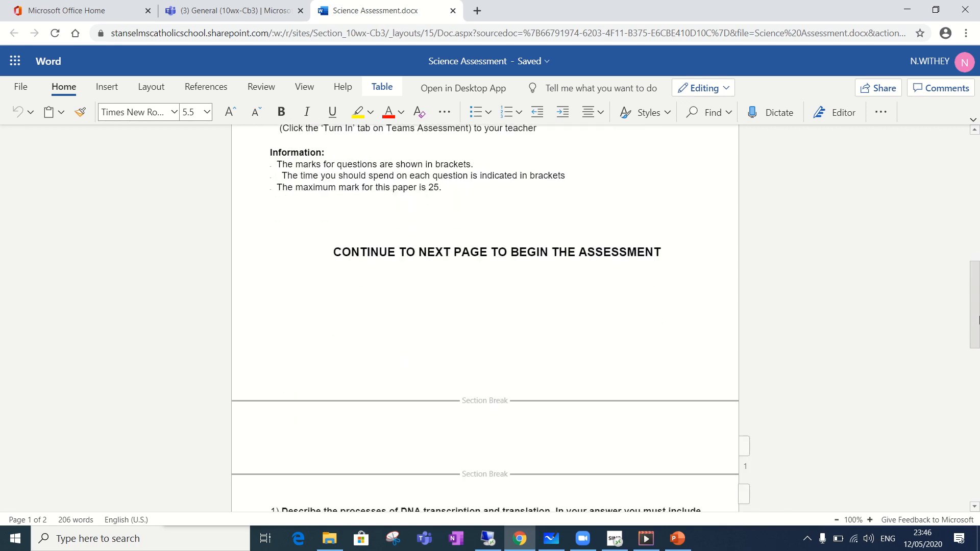
scroll(down, 3)
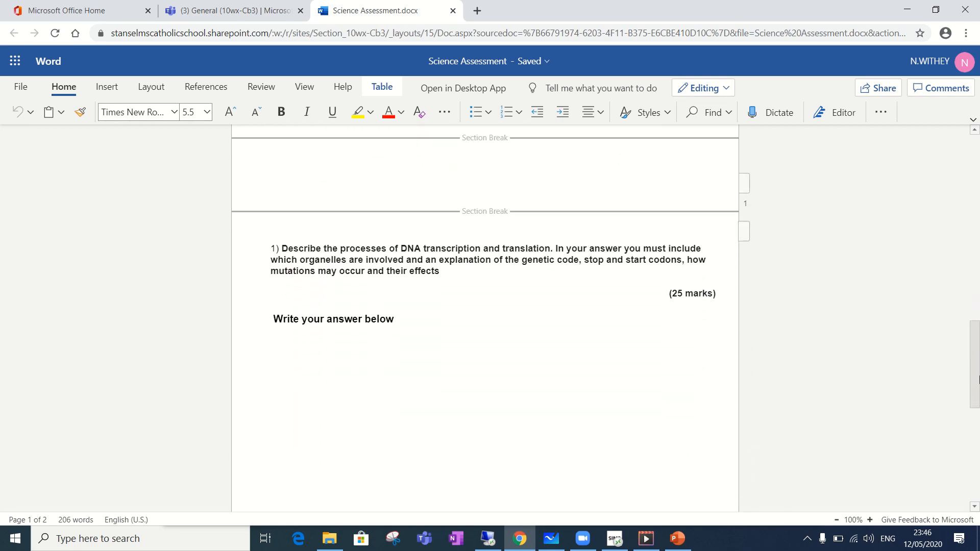
scroll(down, 3)
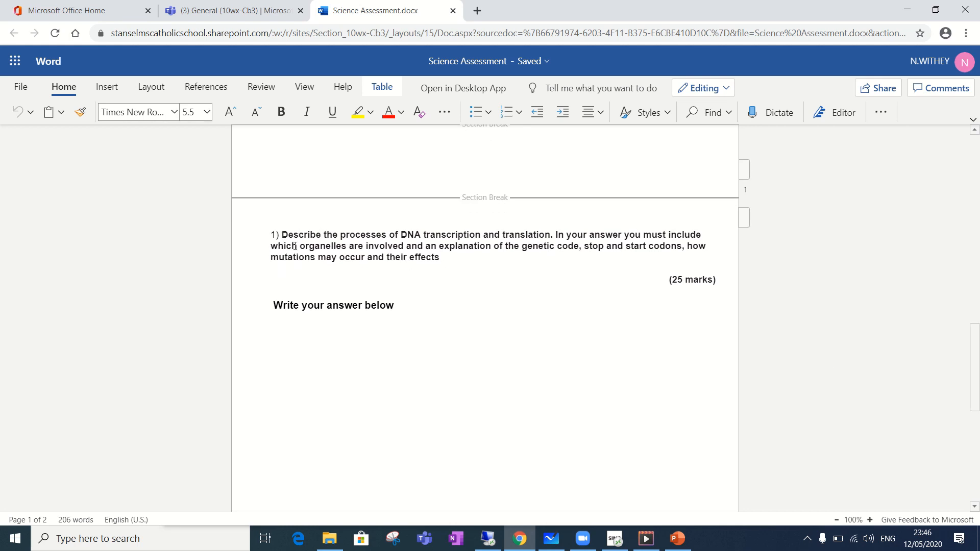
mouse_move(582, 286)
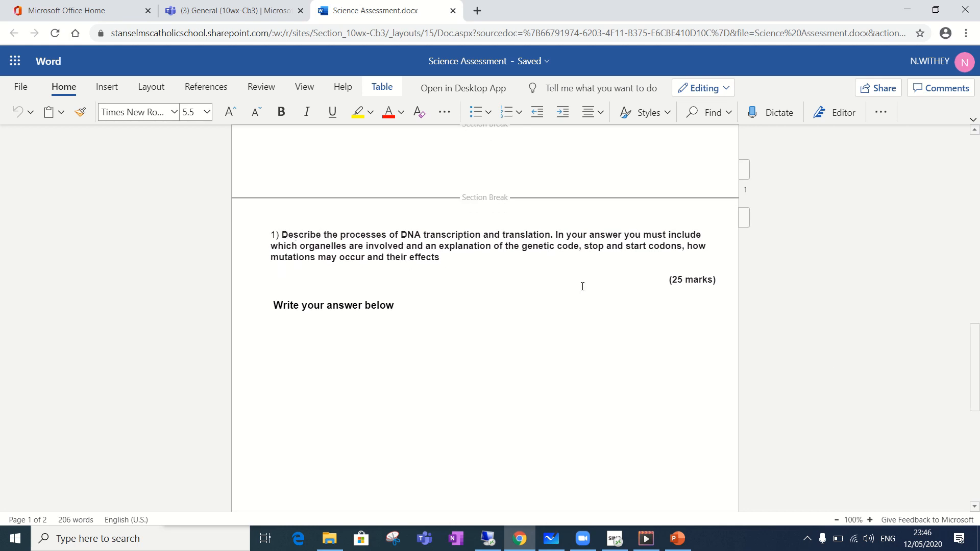
mouse_move(327, 308)
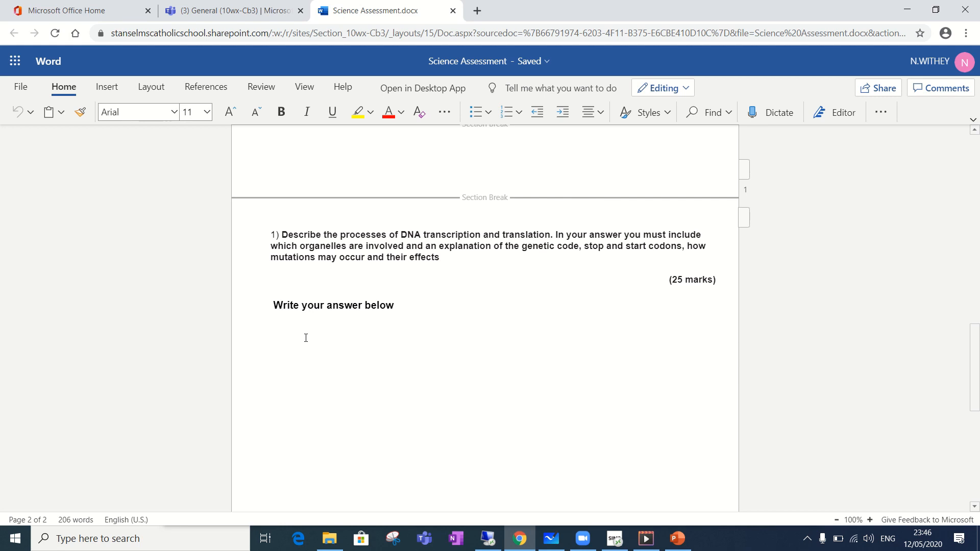
text(answer)
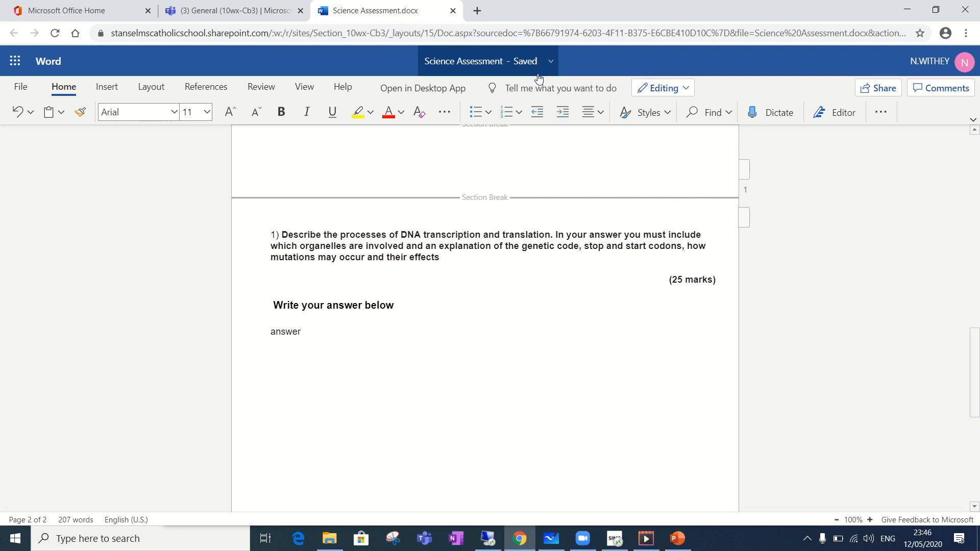
mouse_move(534, 79)
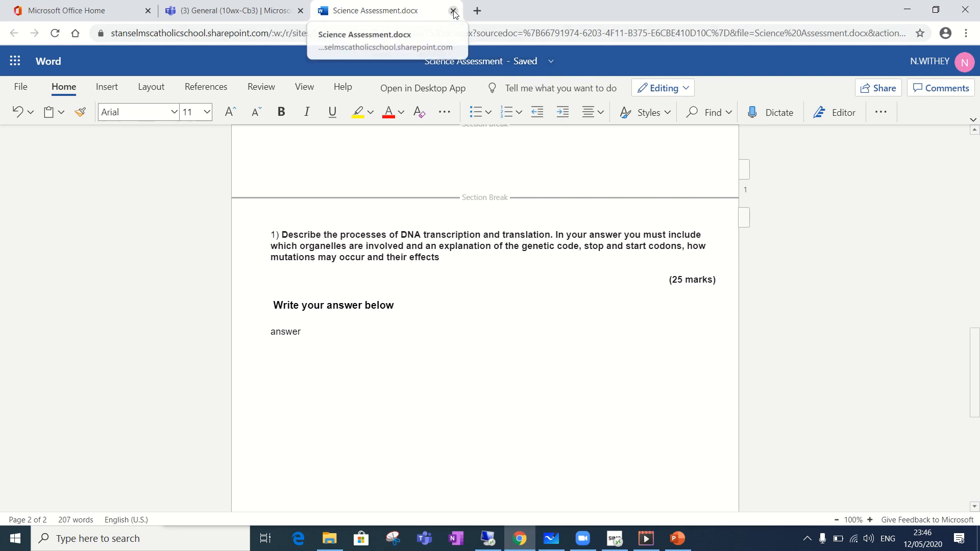
Step: Close the Word document and turn in the Science Assessment assignment
click(451, 11)
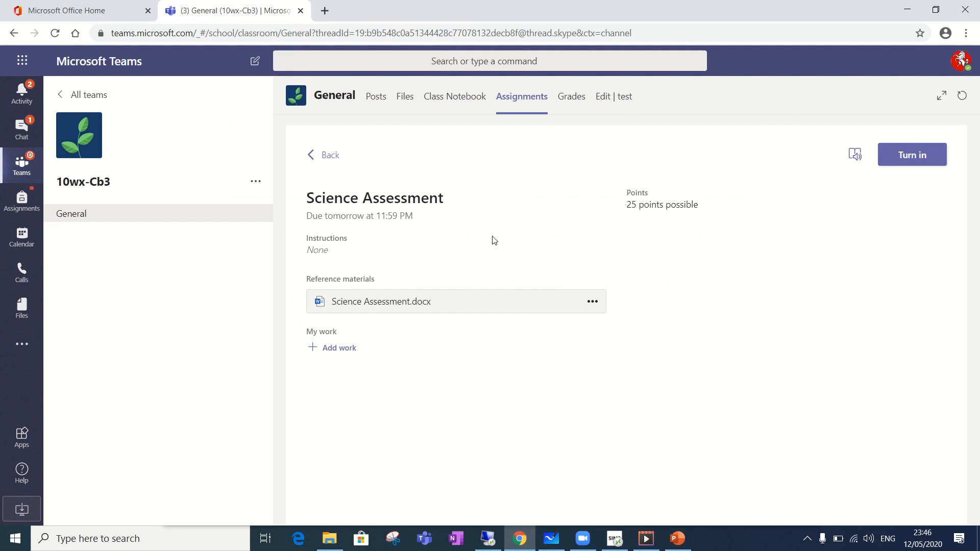
mouse_move(595, 278)
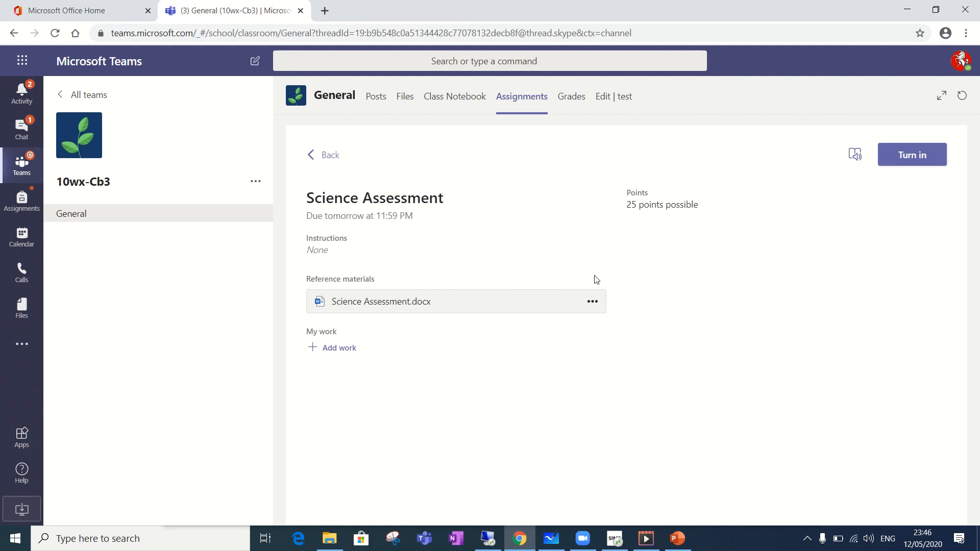
mouse_move(901, 176)
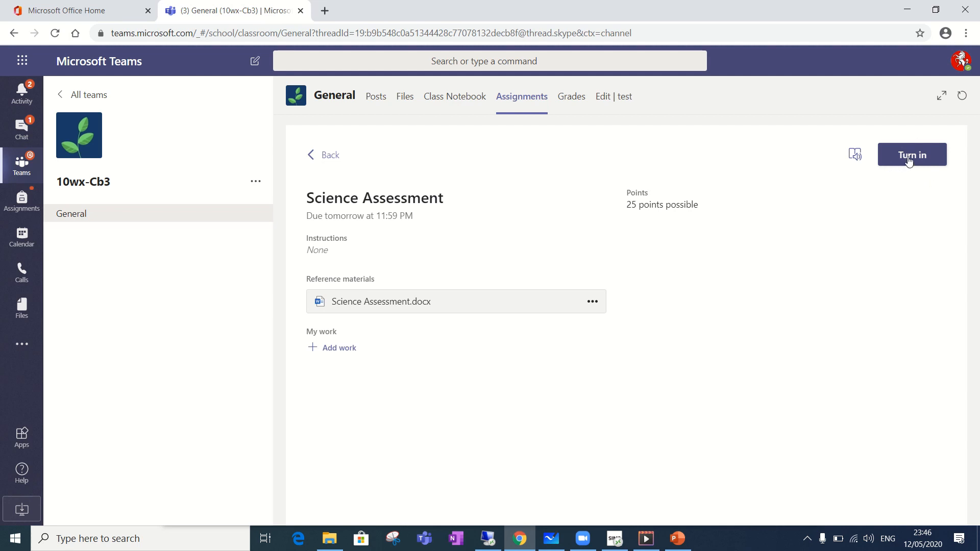
click(912, 155)
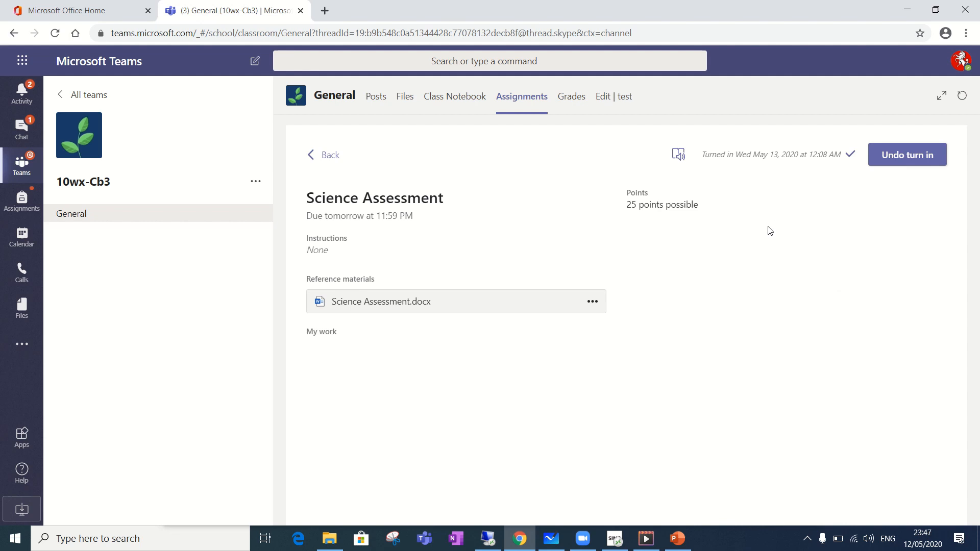
mouse_move(633, 143)
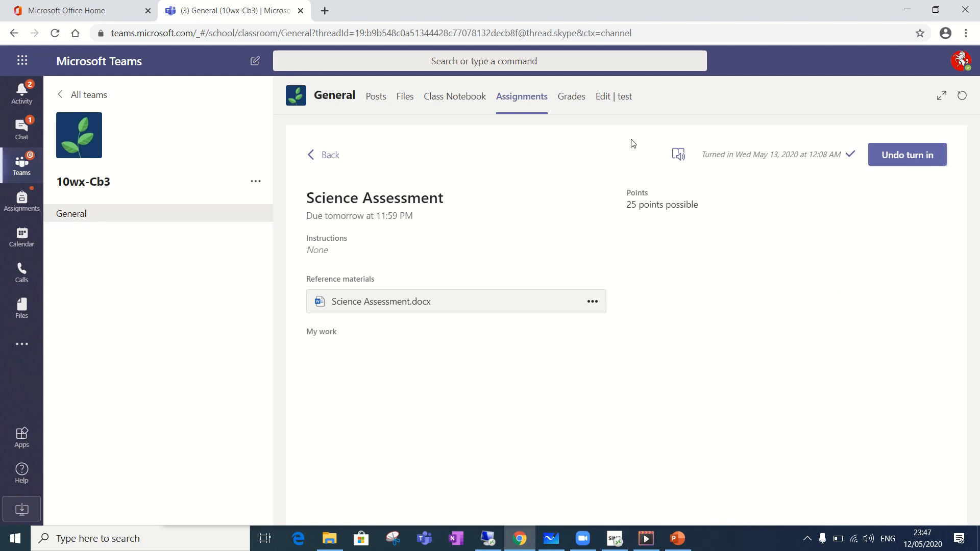
mouse_move(571, 99)
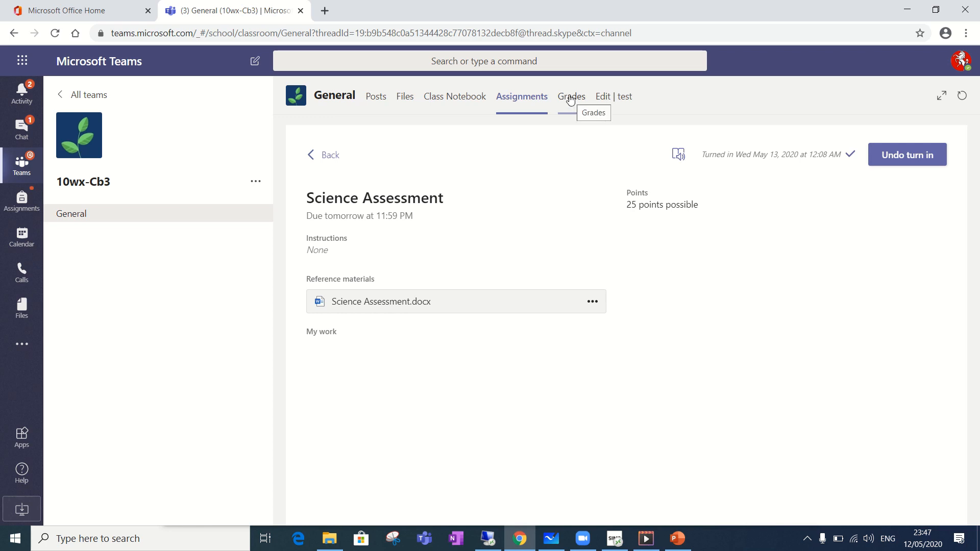
Step: Show the Grades tab with both Science Assessments listed as Turned in
click(571, 97)
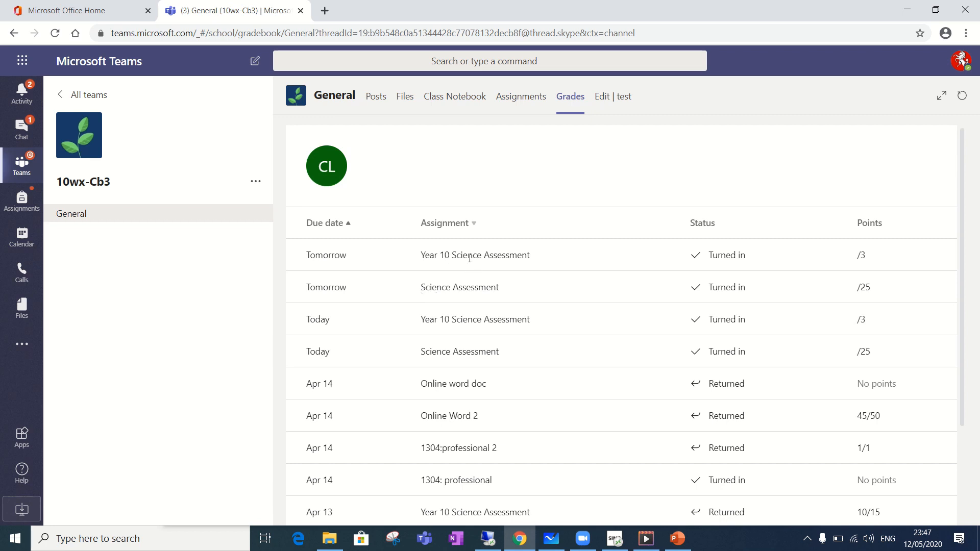
mouse_move(754, 242)
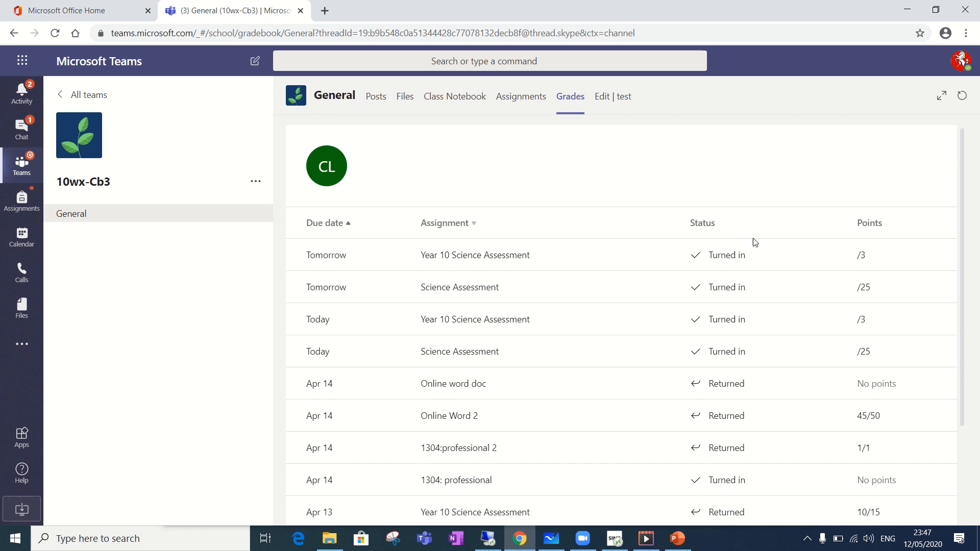
mouse_move(711, 269)
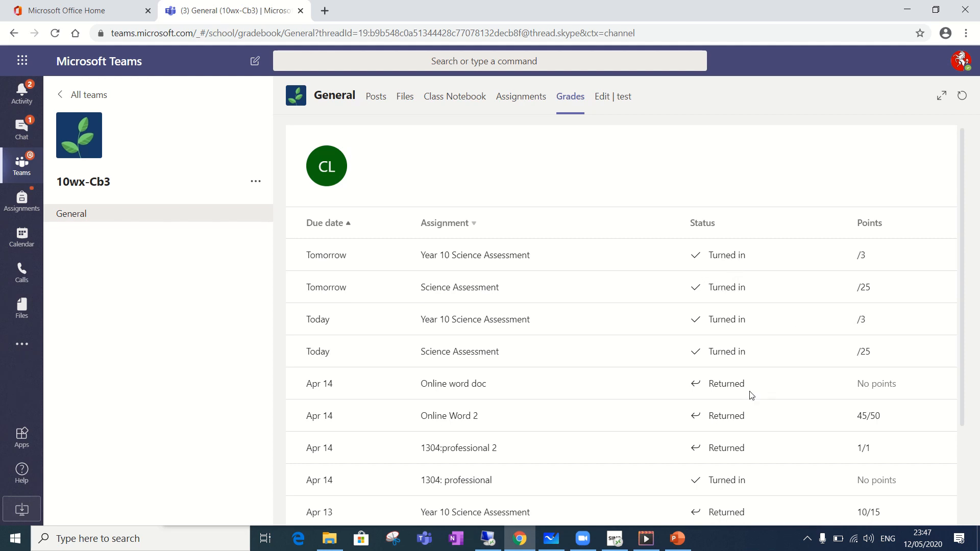
mouse_move(855, 420)
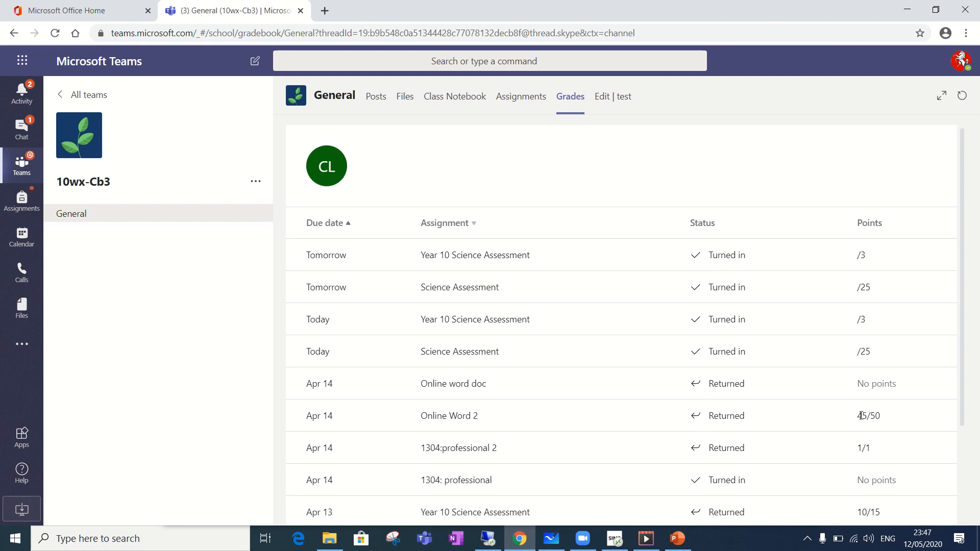
mouse_move(797, 406)
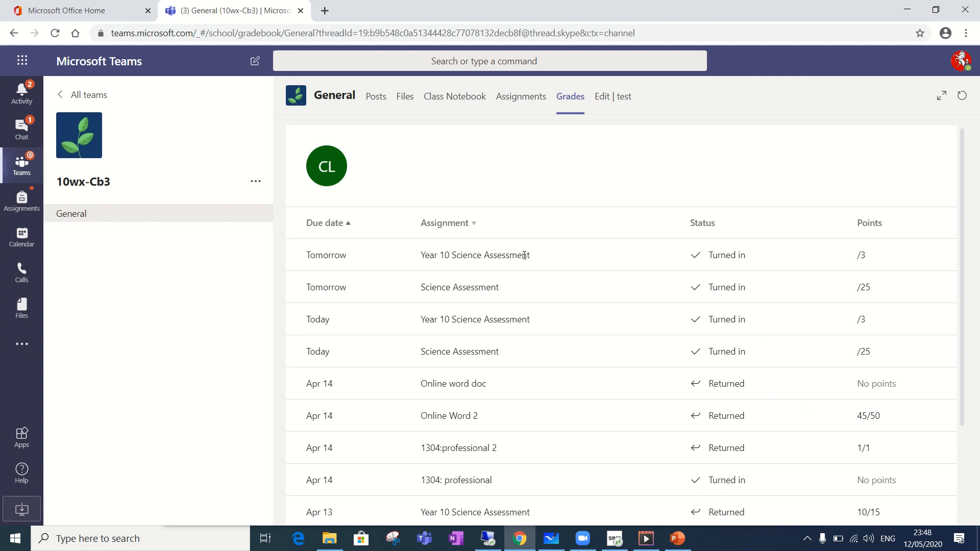
mouse_move(417, 294)
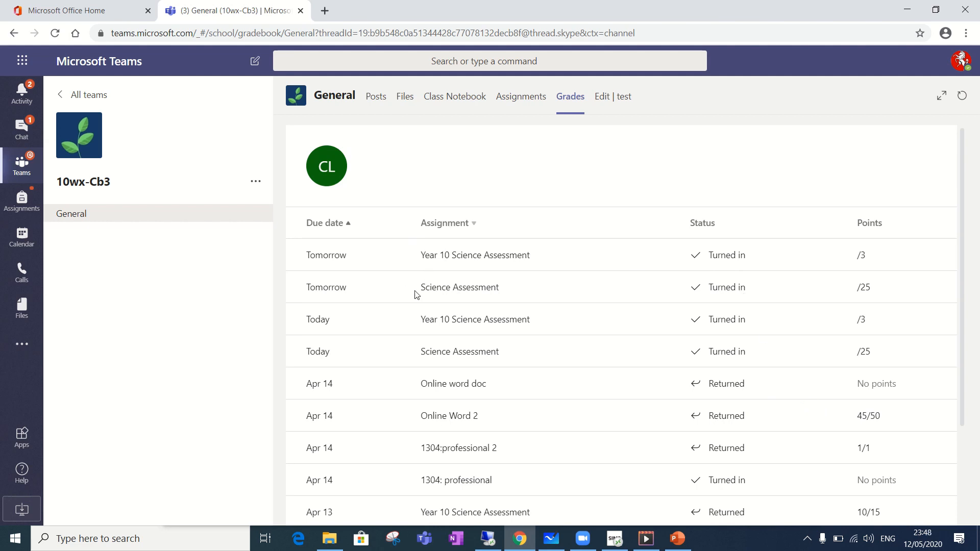
mouse_move(577, 306)
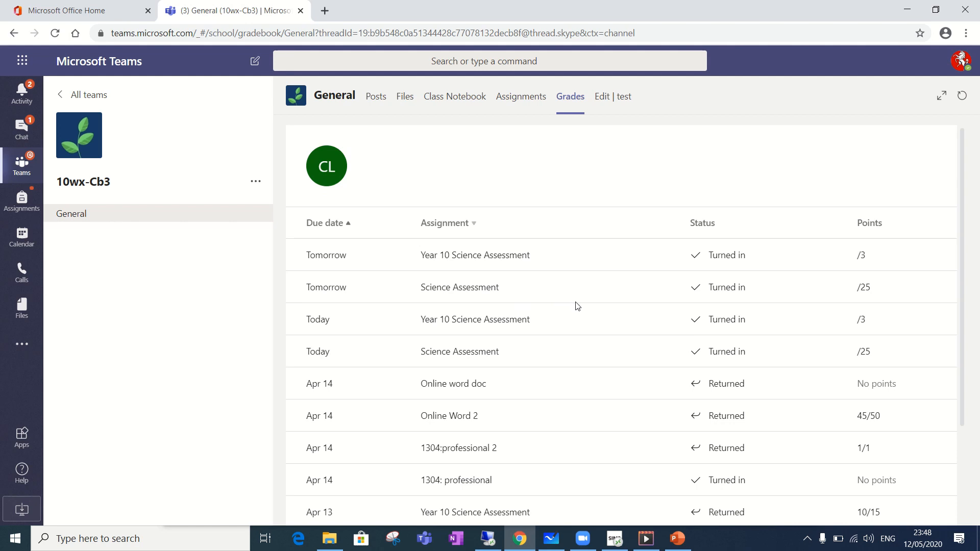